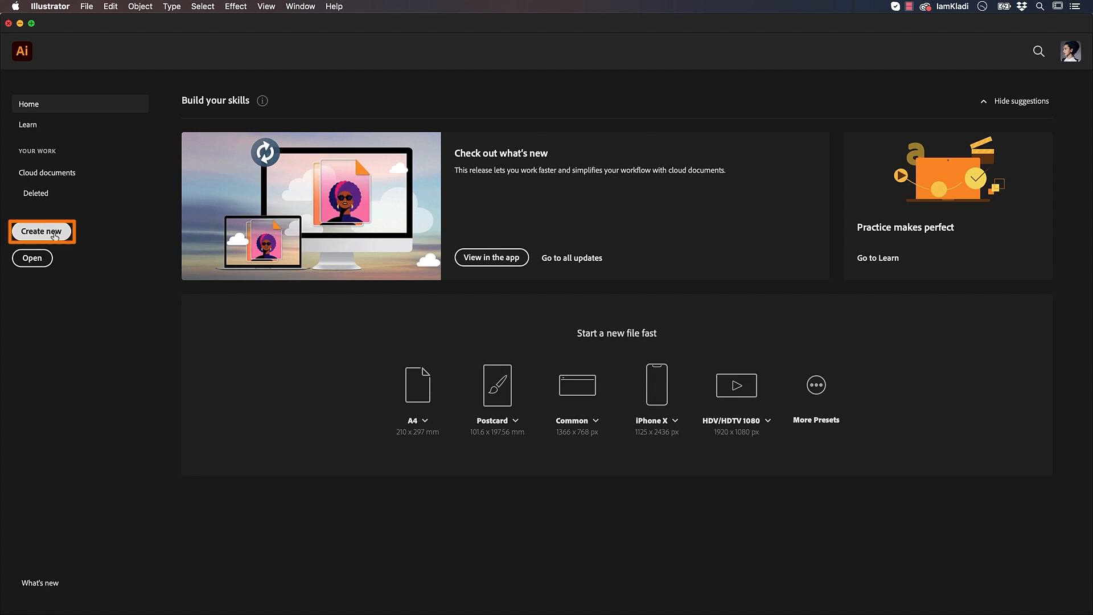
- Start a 1080 × 1080 px document and name it 'Instagram template'
click(41, 231)
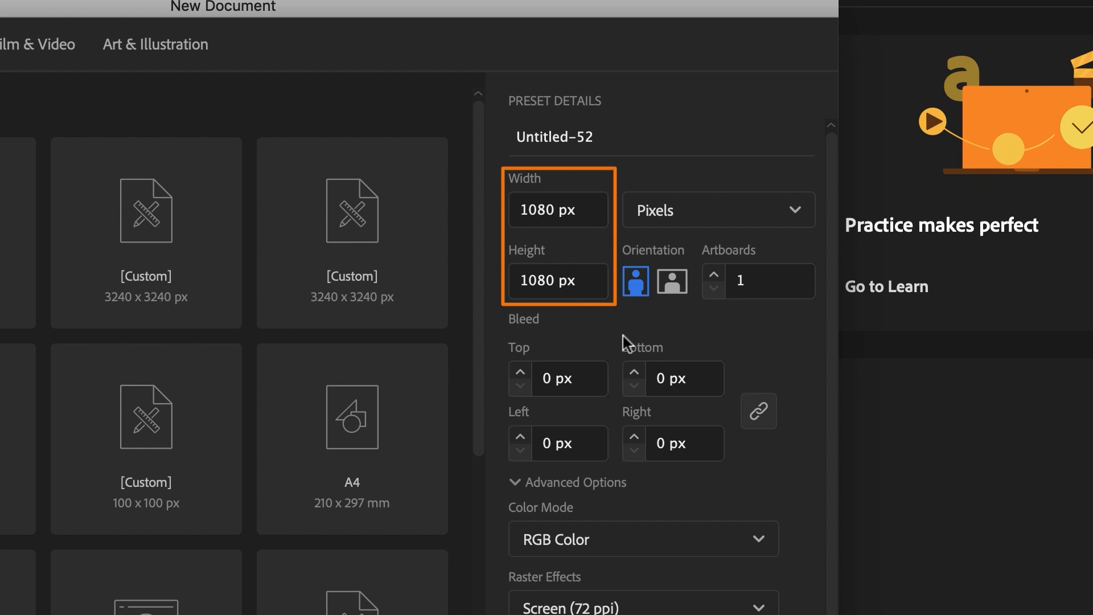
click(668, 144)
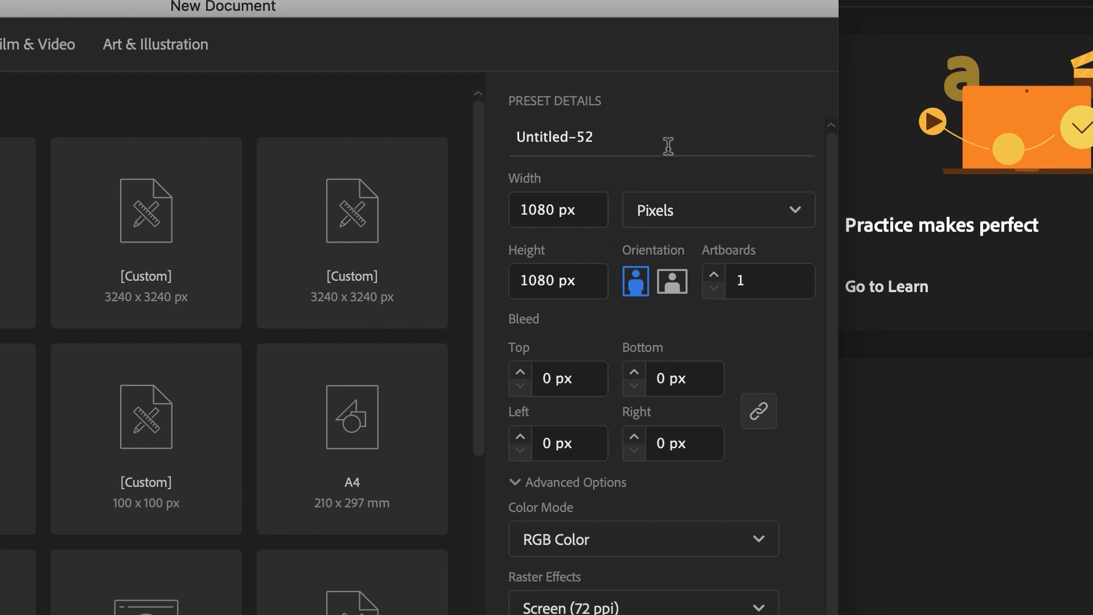
text(Instagram template)
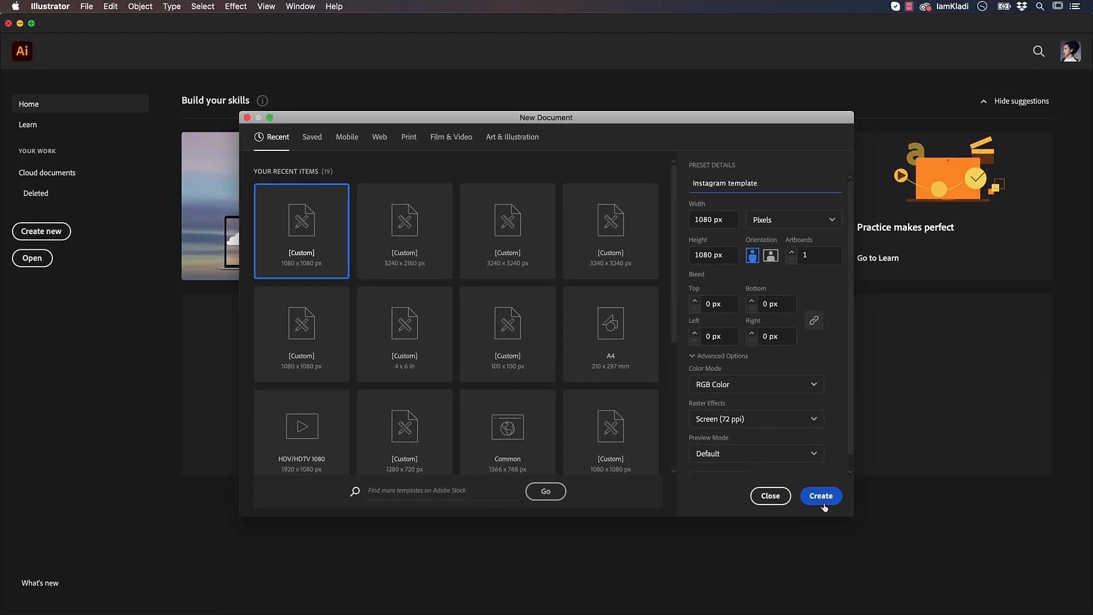
click(821, 496)
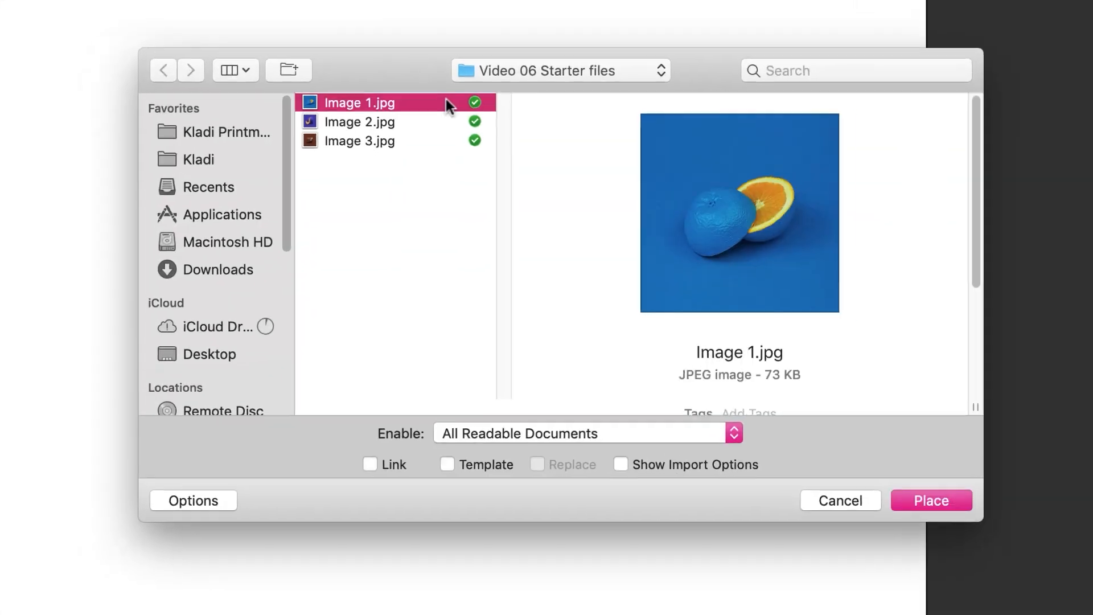
- Place the orange photo Image 1.jpg onto the artboard
click(931, 500)
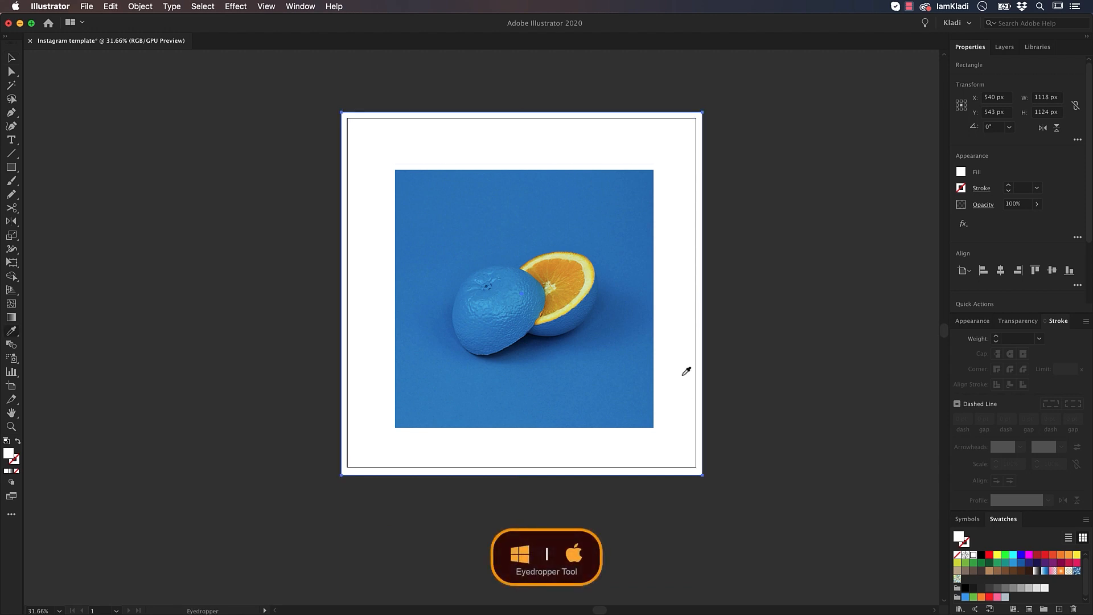
mouse_move(583, 267)
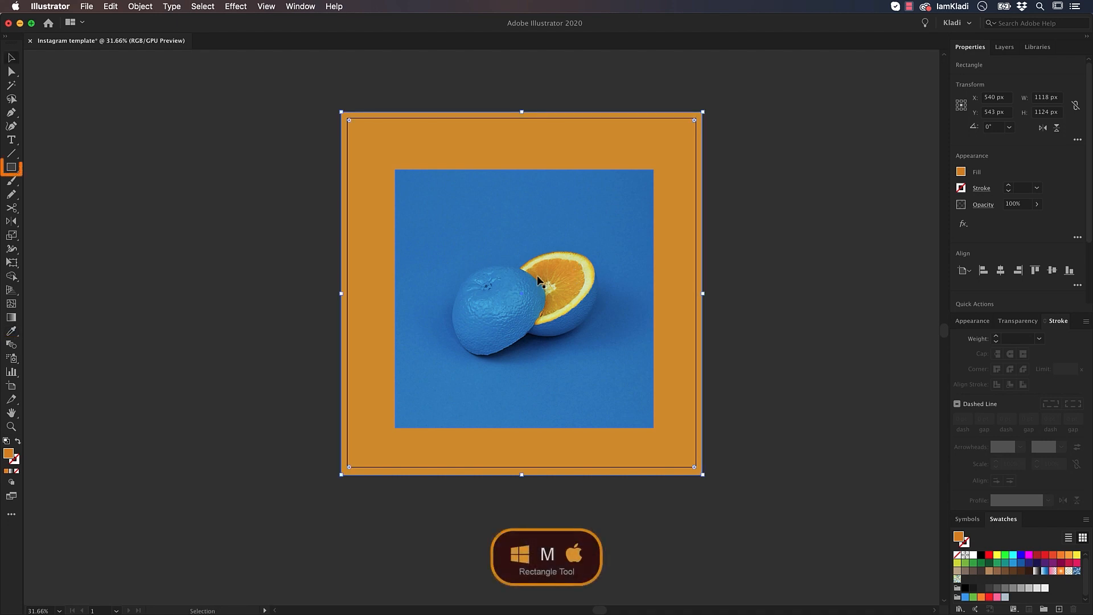
- Draw a circle over the photo with the Ellipse Tool
click(10, 167)
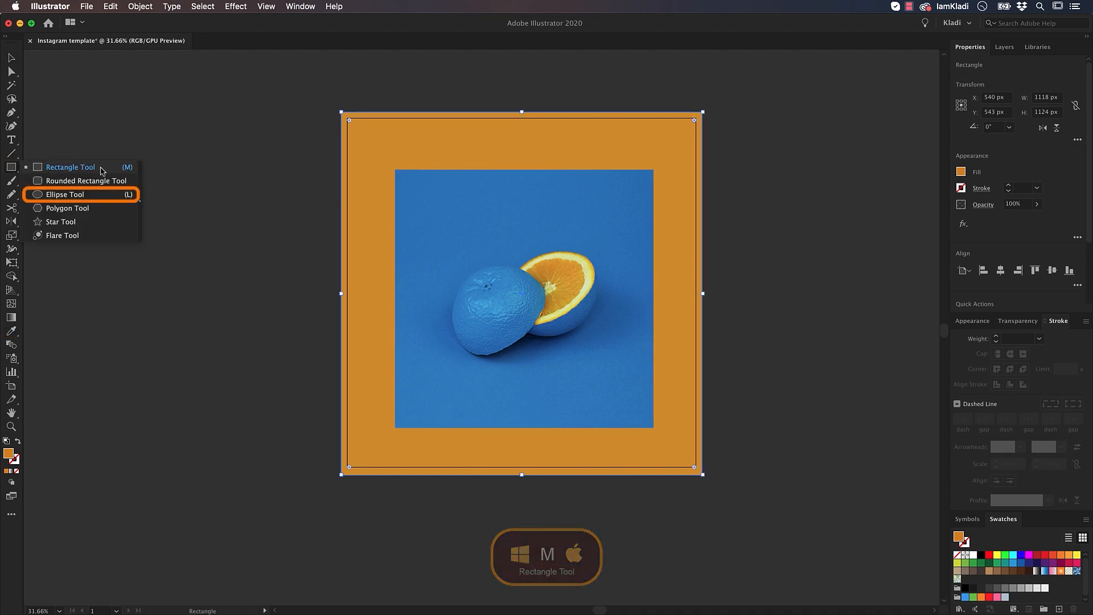
click(59, 195)
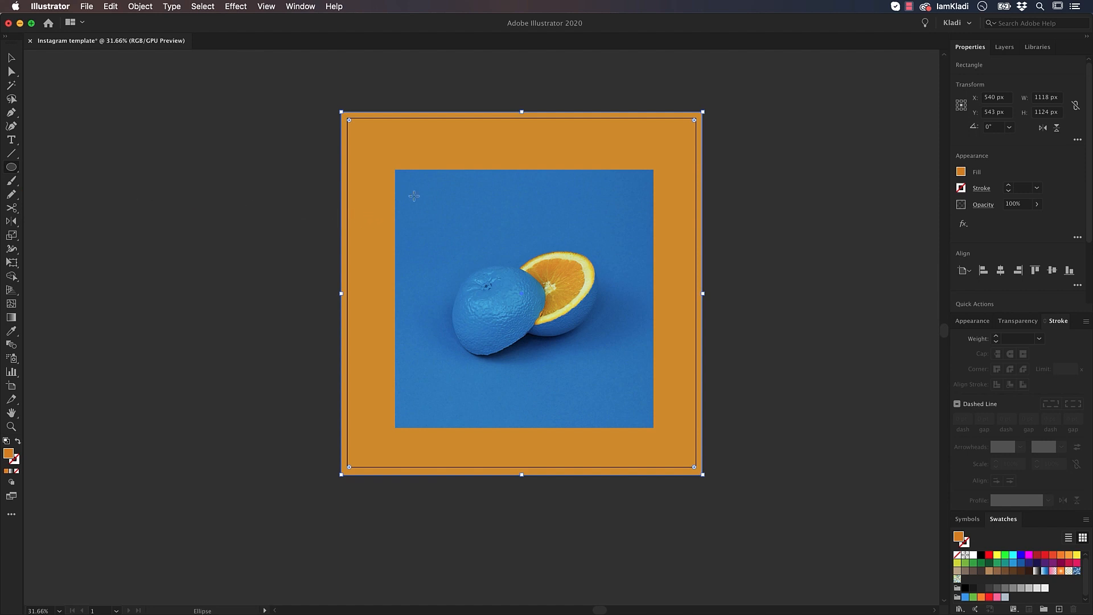
drag(414, 195, 573, 361)
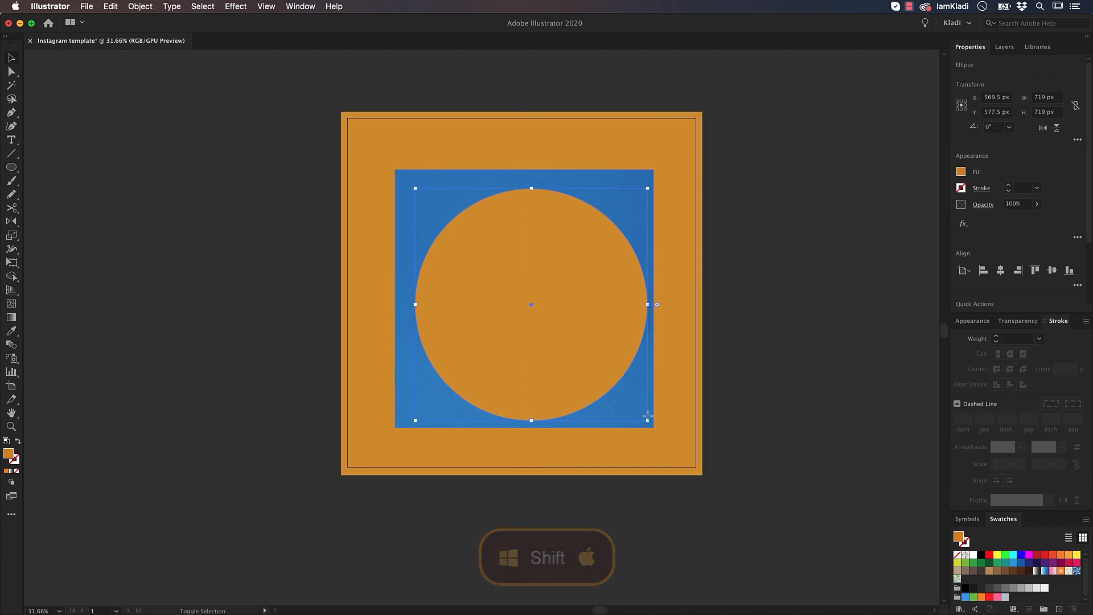
- Centre the circle and photo on the artboard and clip the photo to the circle
key(v)
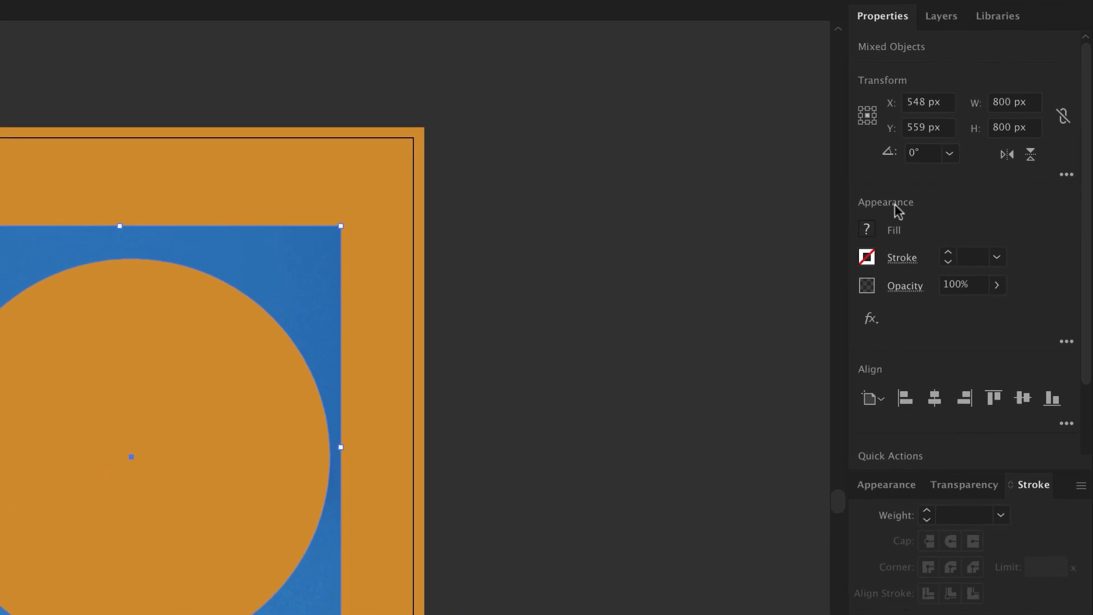
click(872, 398)
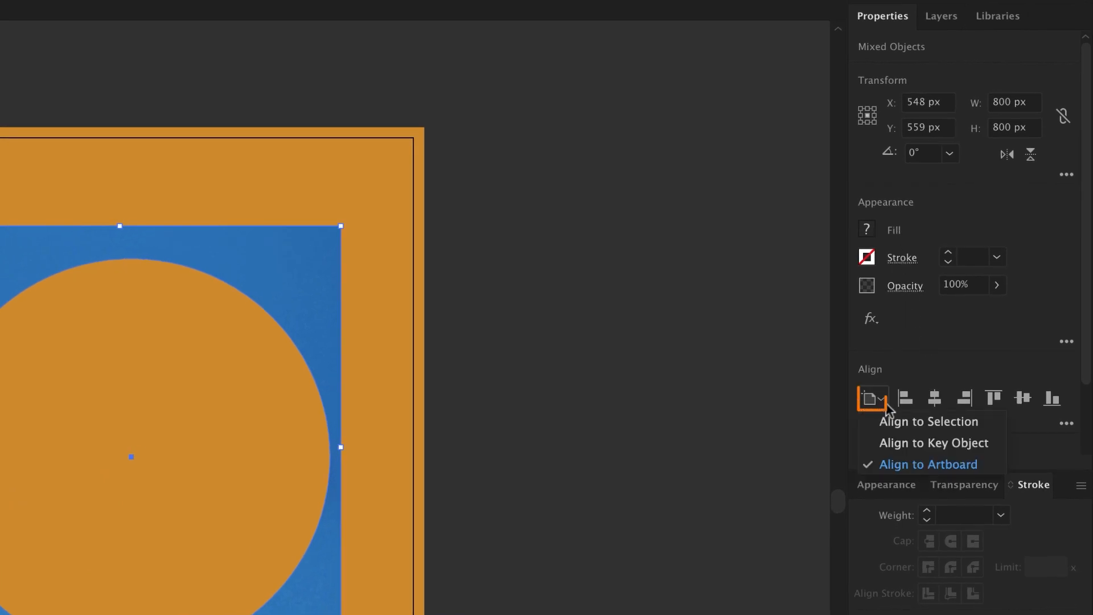
mouse_move(1023, 398)
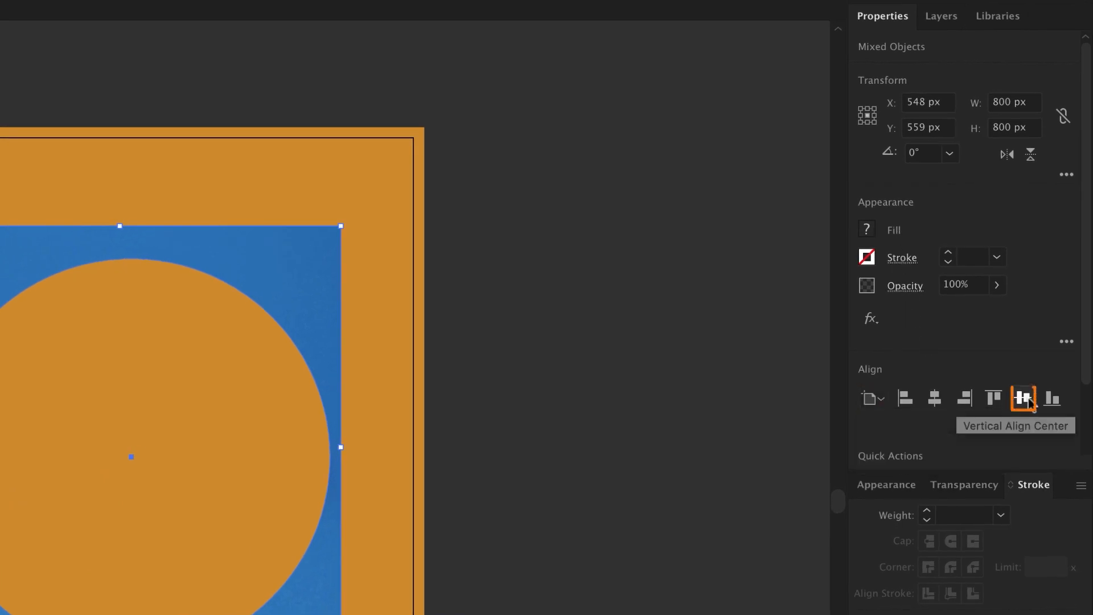
click(935, 398)
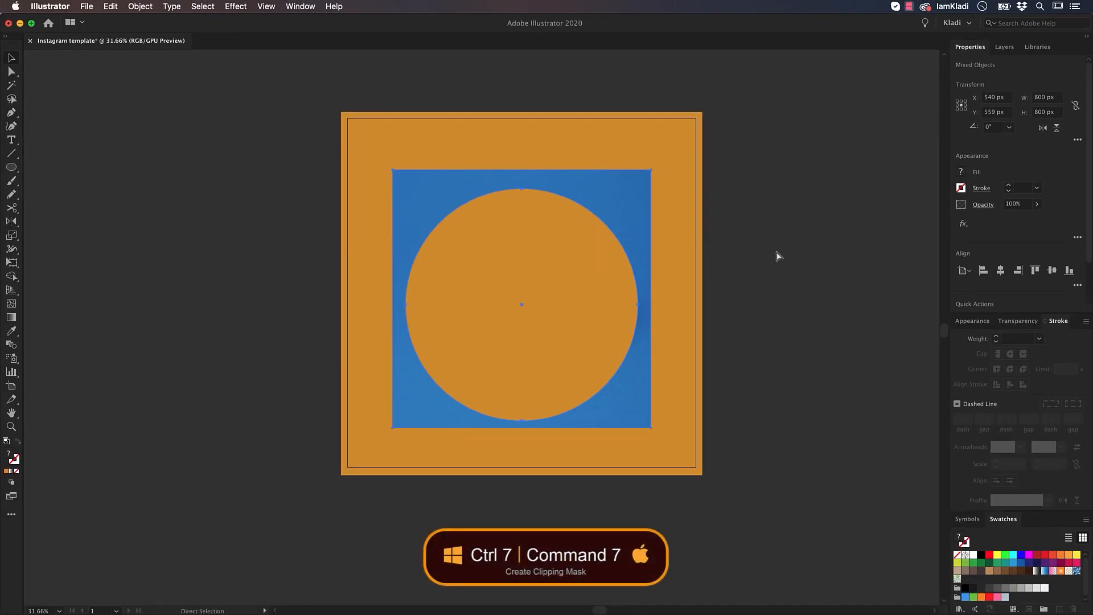
key(cmd+7)
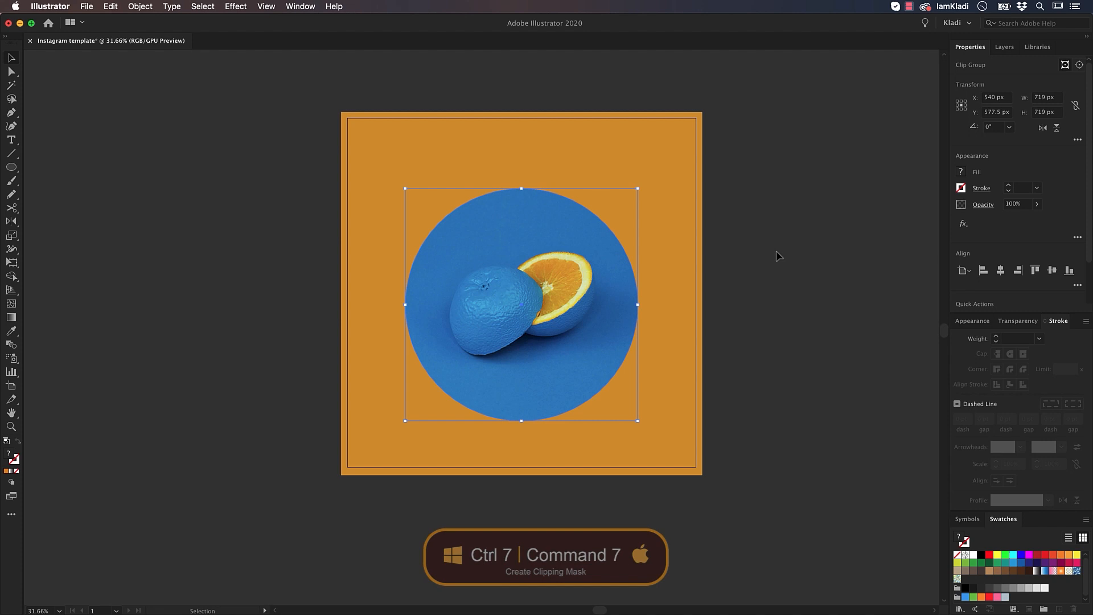
- Draw a small circle in the top-left corner filled with the photo's blue
click(11, 168)
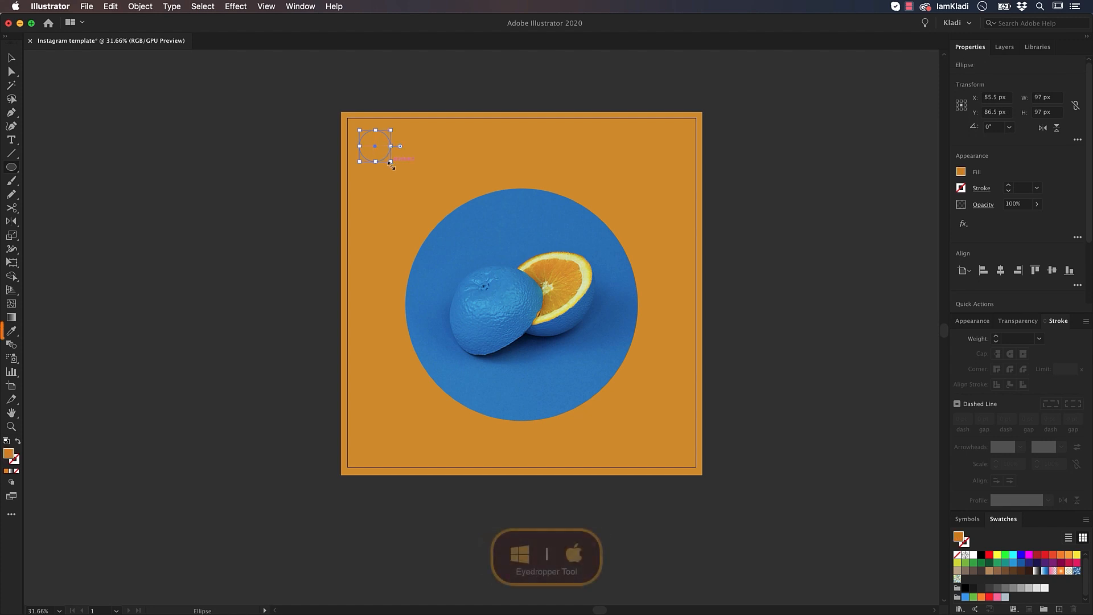
click(532, 213)
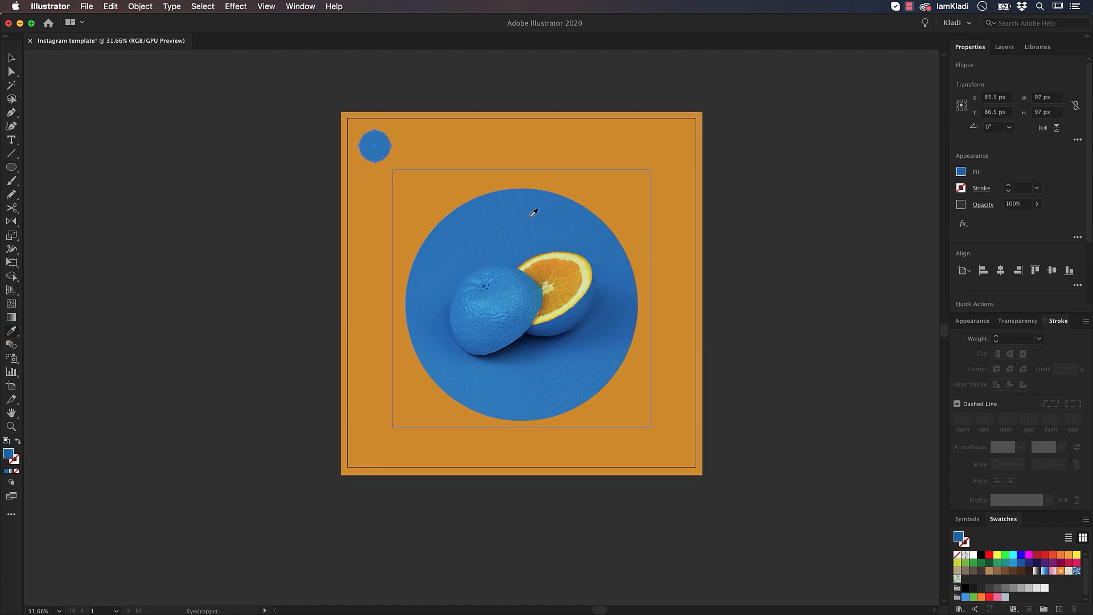
click(373, 147)
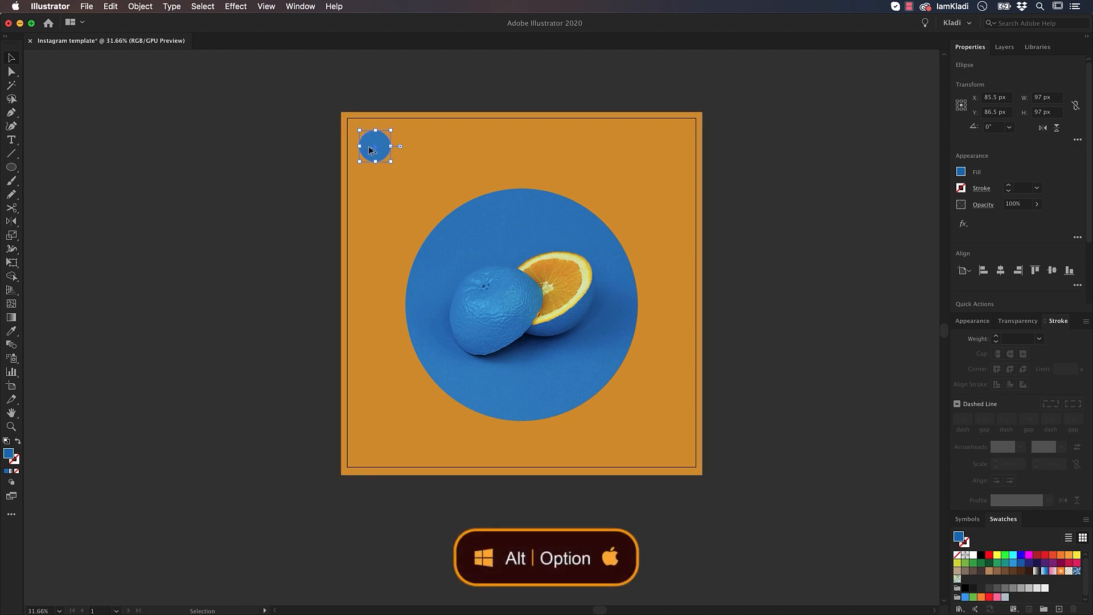
- Copy the blue circle to the bottom-right corner, group both, and centre the pair
drag(375, 146, 597, 347)
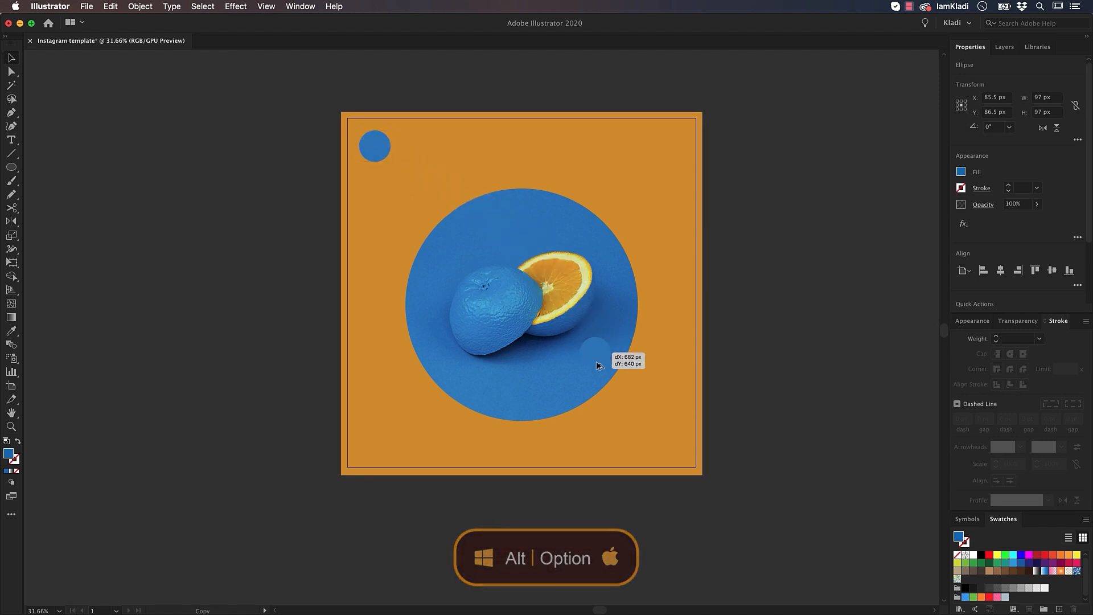
drag(596, 347, 664, 439)
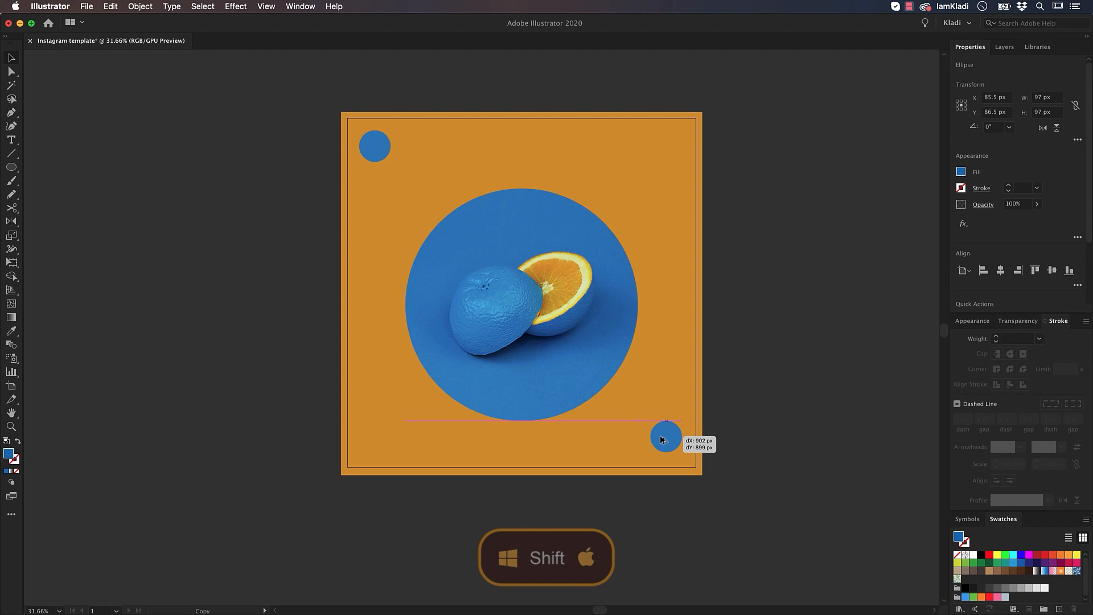
drag(662, 438, 667, 437)
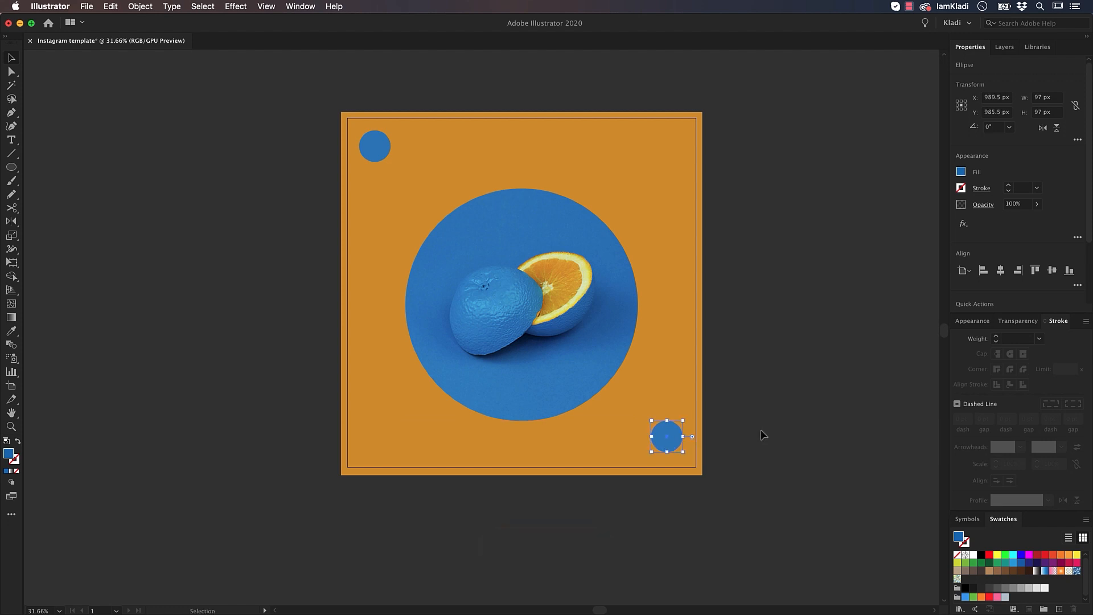
key(Cmd+g)
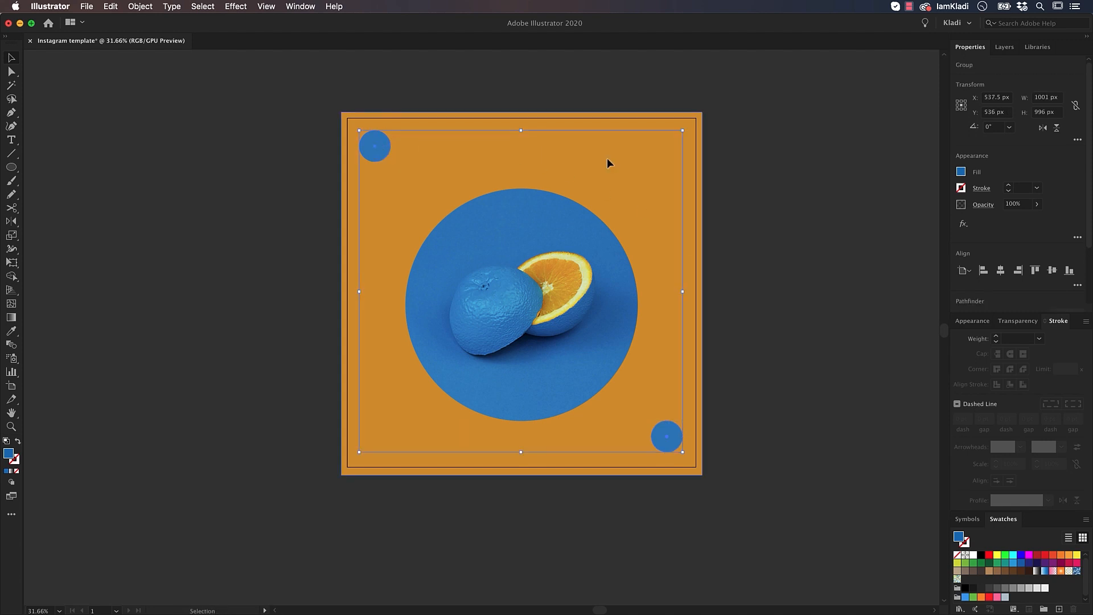
click(1052, 270)
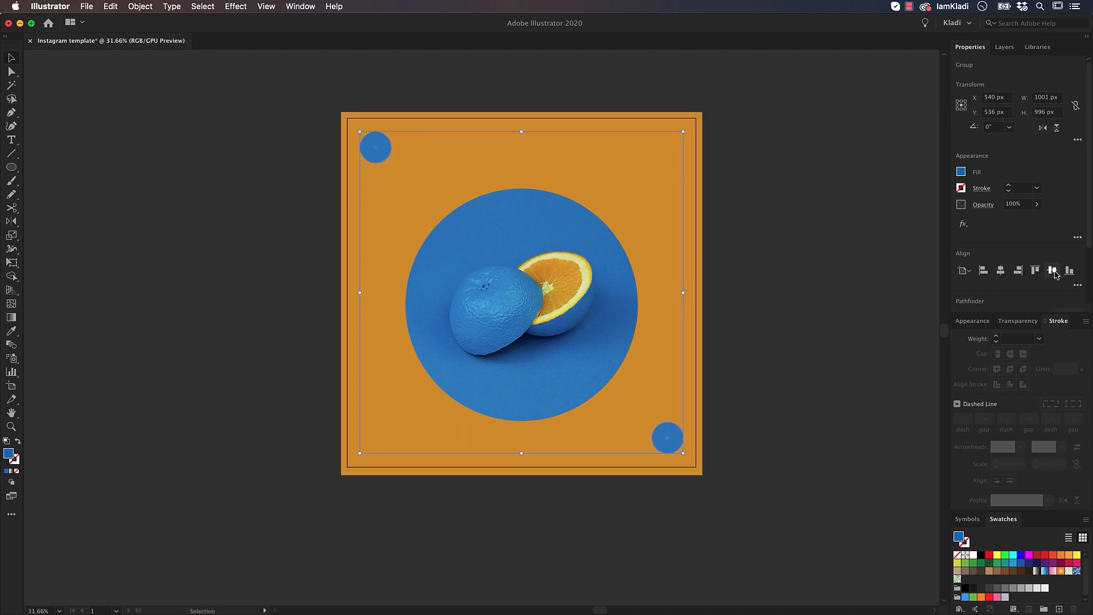
click(1052, 271)
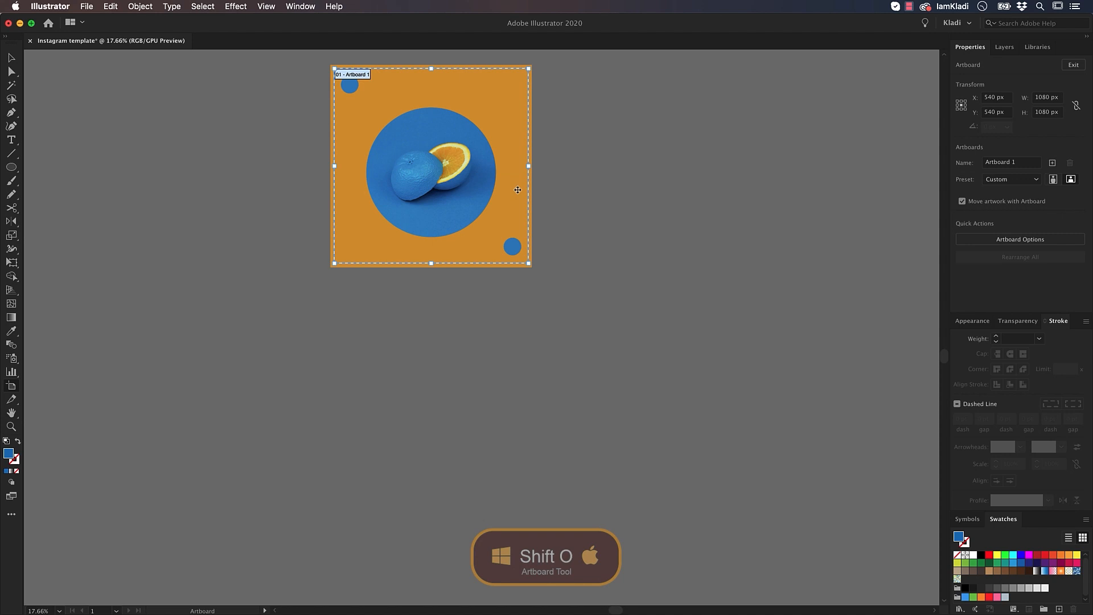
- Duplicate the artboard to the right and set the copy's height to 1920 px
drag(431, 165, 633, 161)
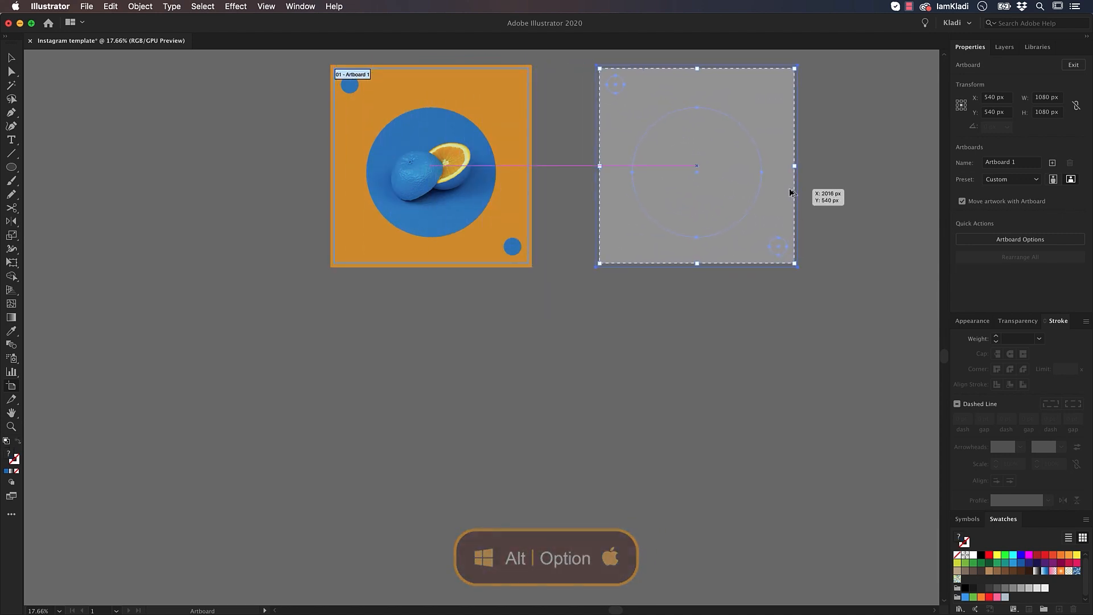
click(1019, 239)
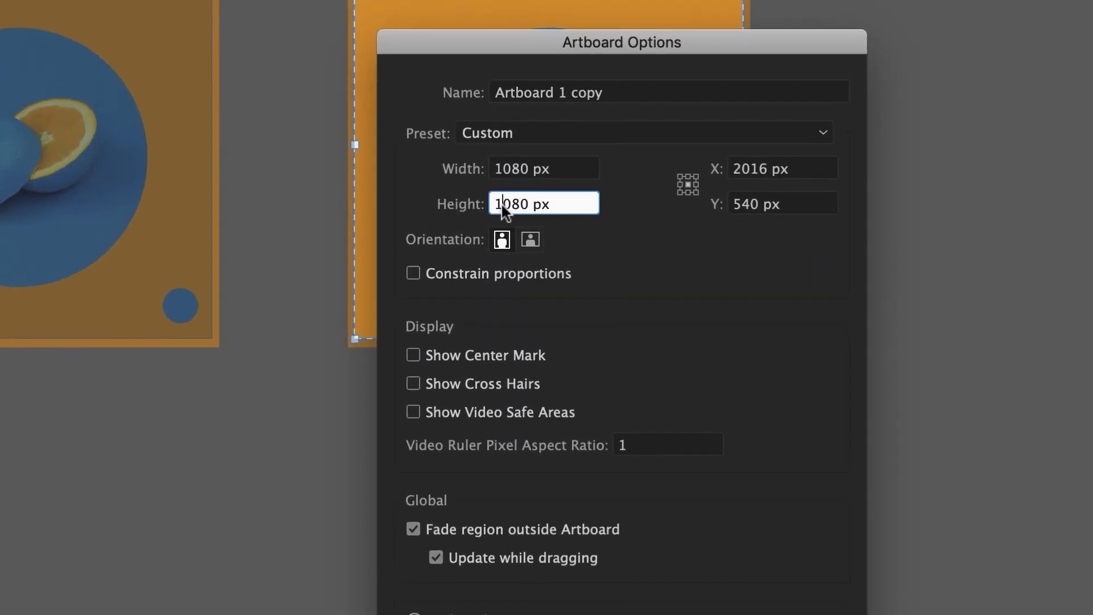
double_click(520, 203)
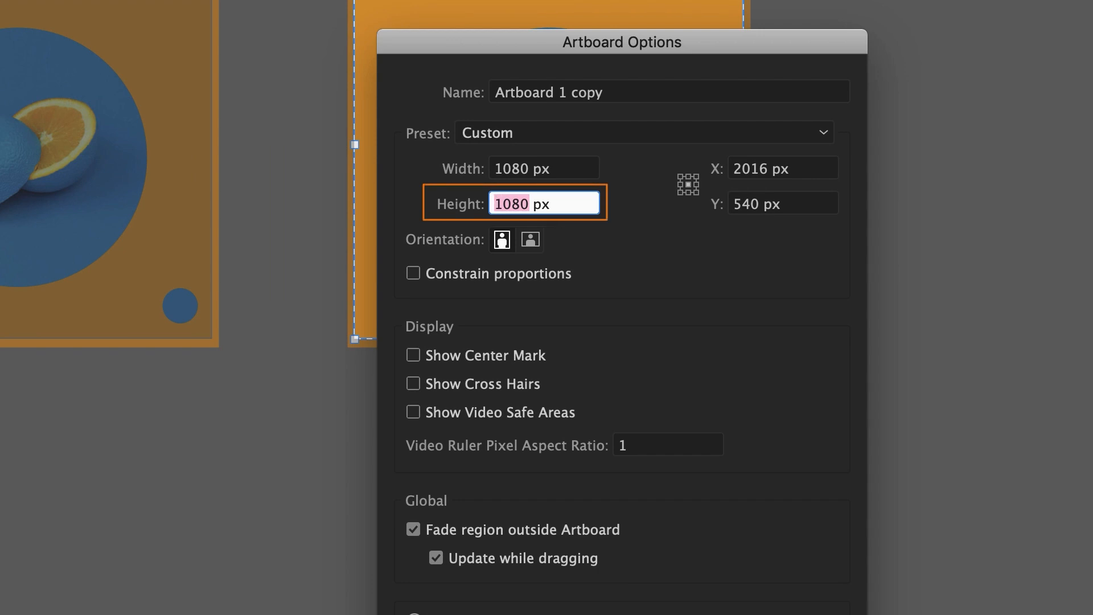
text(1920)
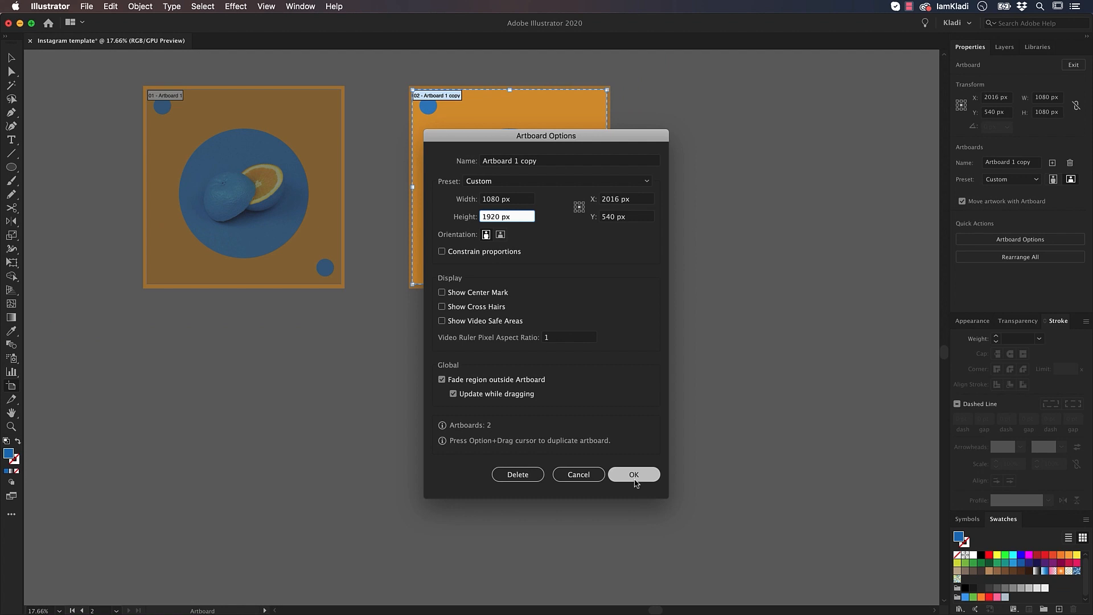
click(633, 474)
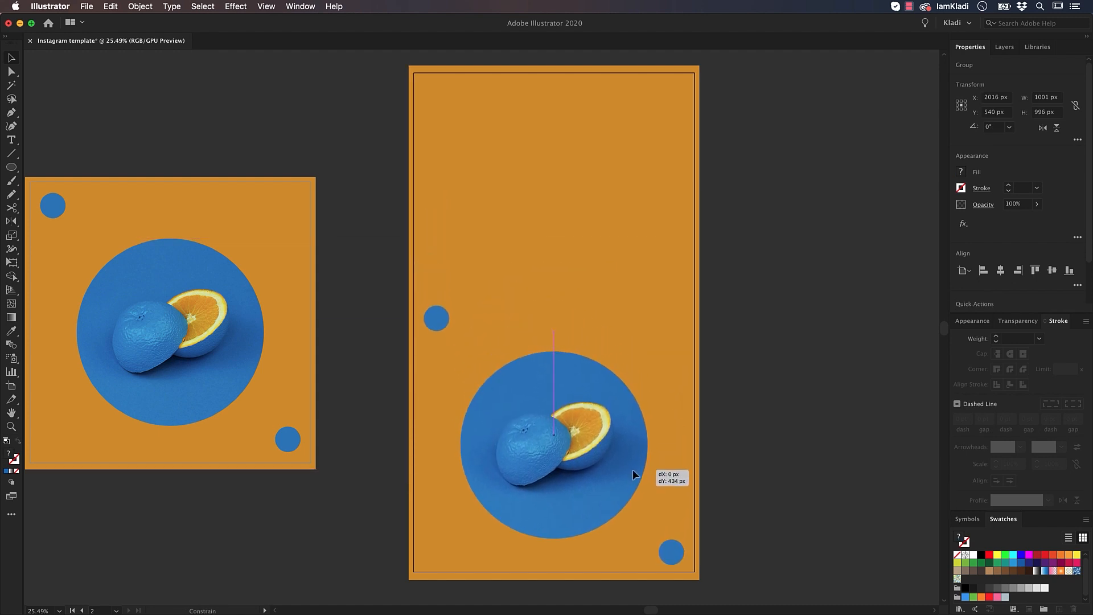
- Fill the two triangles on the story artboard with the white swatch
click(10, 123)
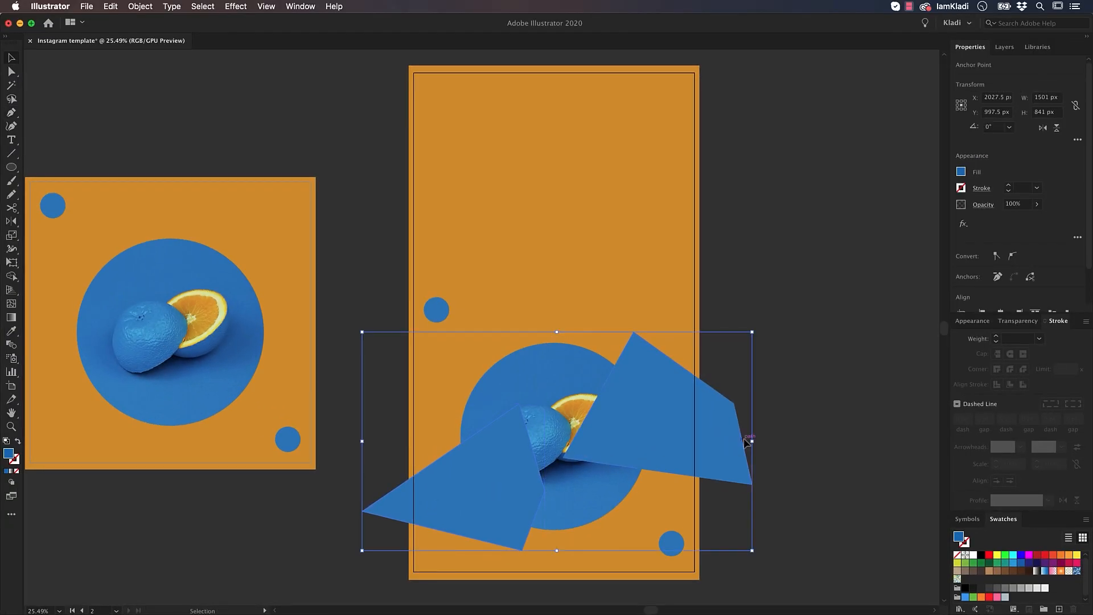
click(972, 569)
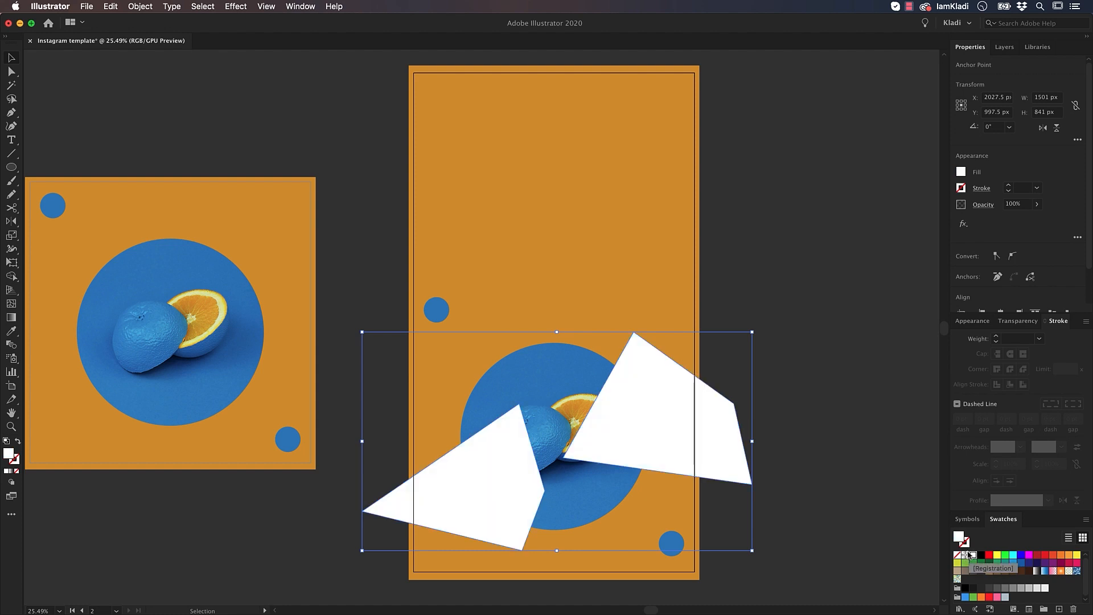
click(9, 143)
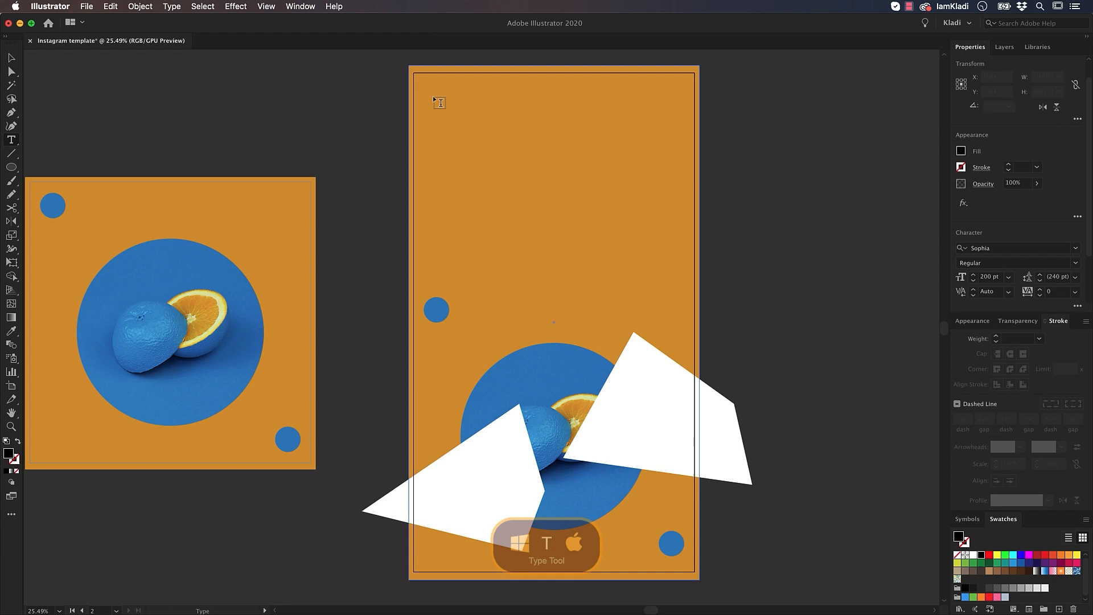
- Add 'CHECK OUT MY NEW POST' in a text area across the story's top
drag(438, 103, 682, 354)
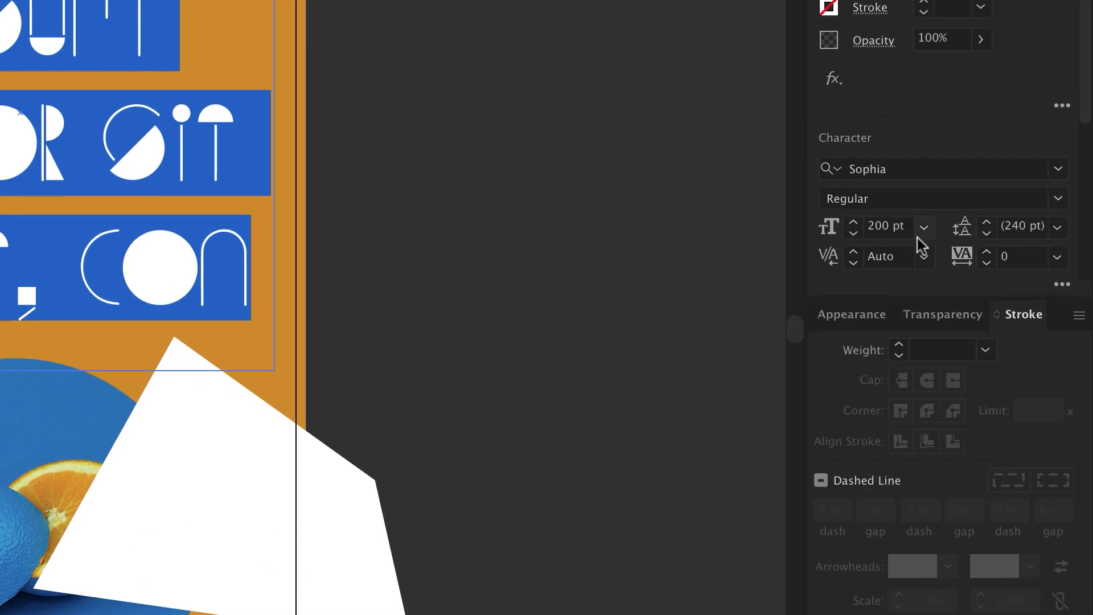
scroll(down, 3)
text(CHECK OUT MY NEW POST)
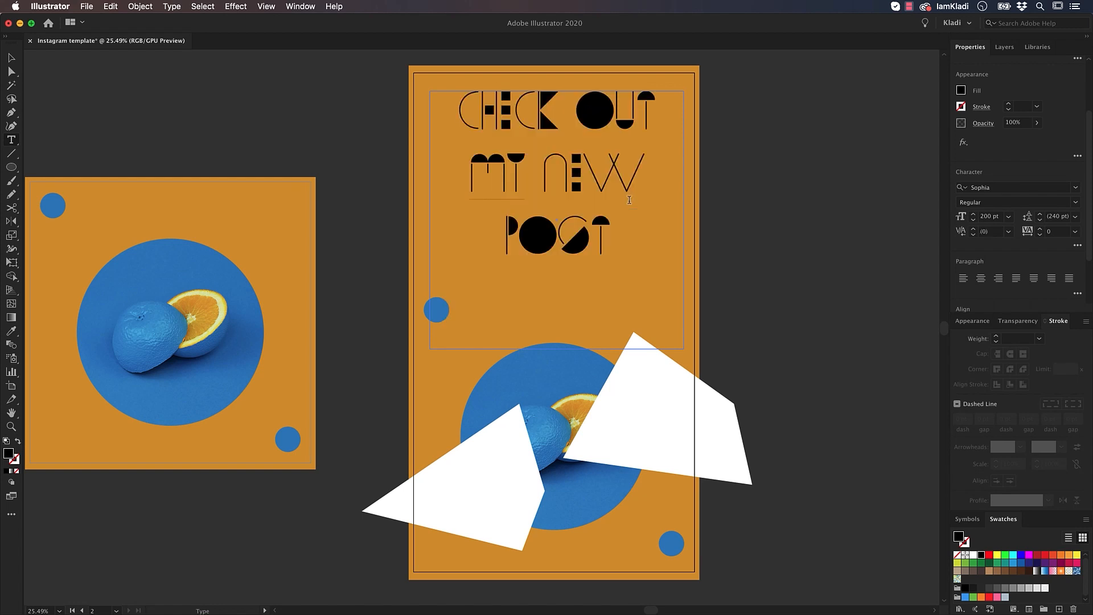
mouse_move(378, 109)
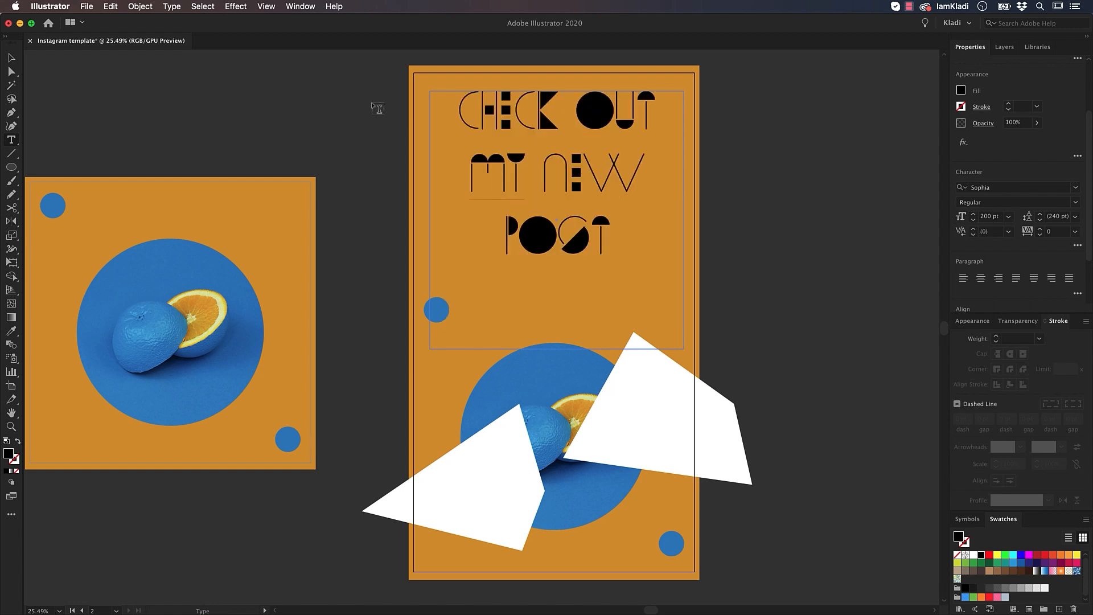
- Outline the heading, colour it the circles' blue, and centre it horizontally
key(Cmd+Shift+O)
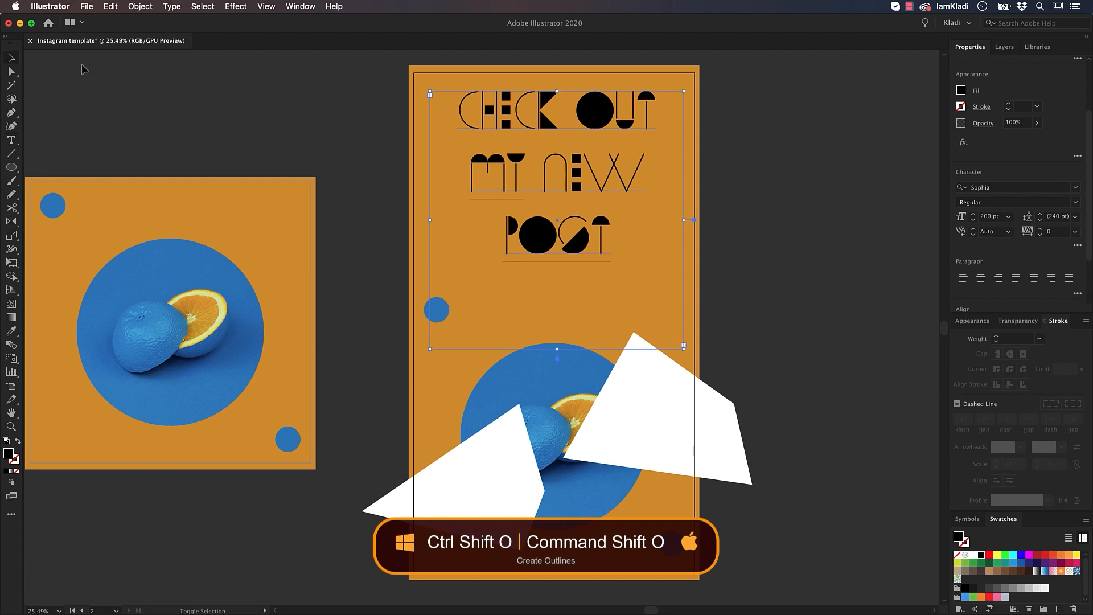
key(cmd+shift+o)
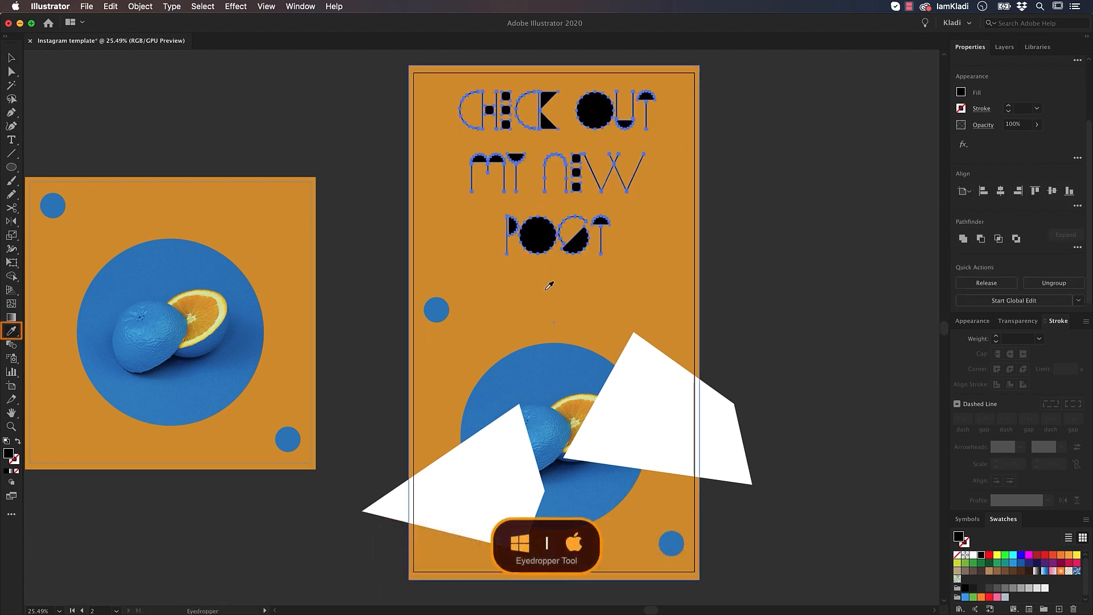
click(559, 371)
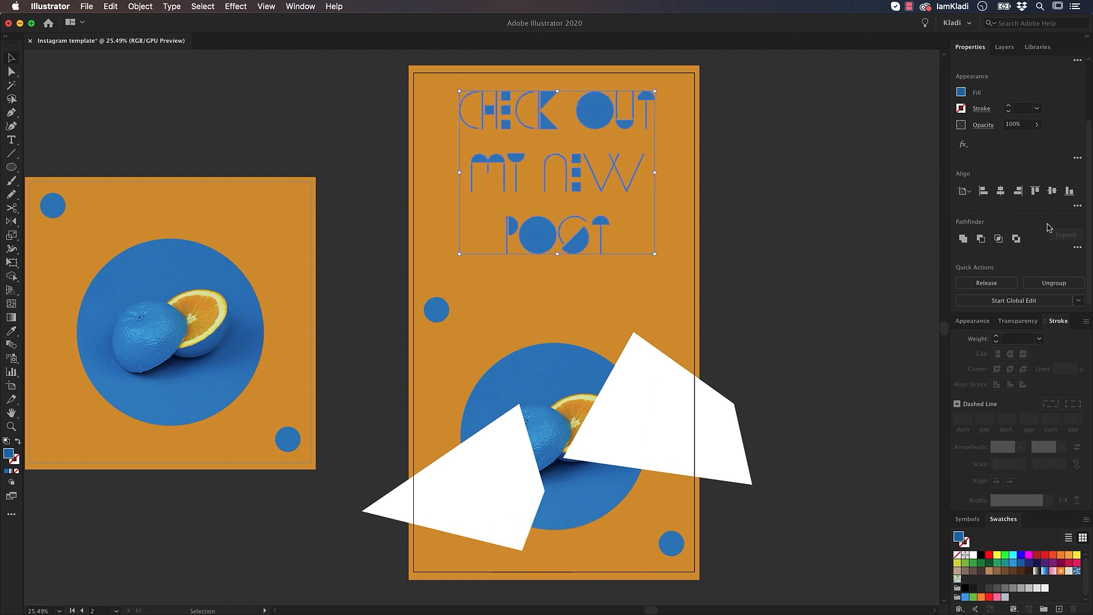
mouse_move(1001, 191)
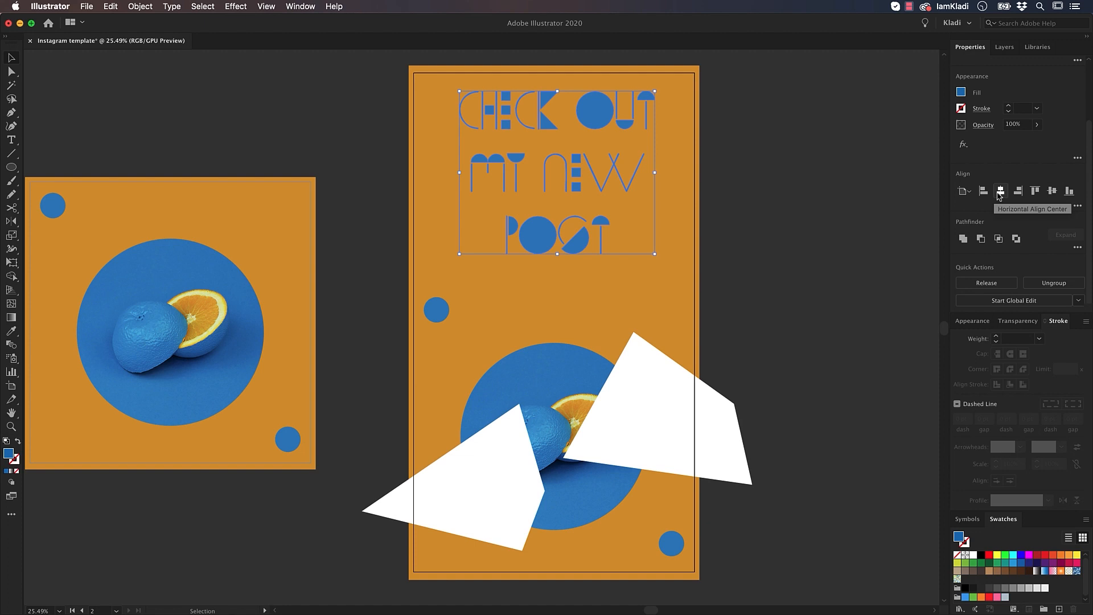
drag(556, 176, 572, 175)
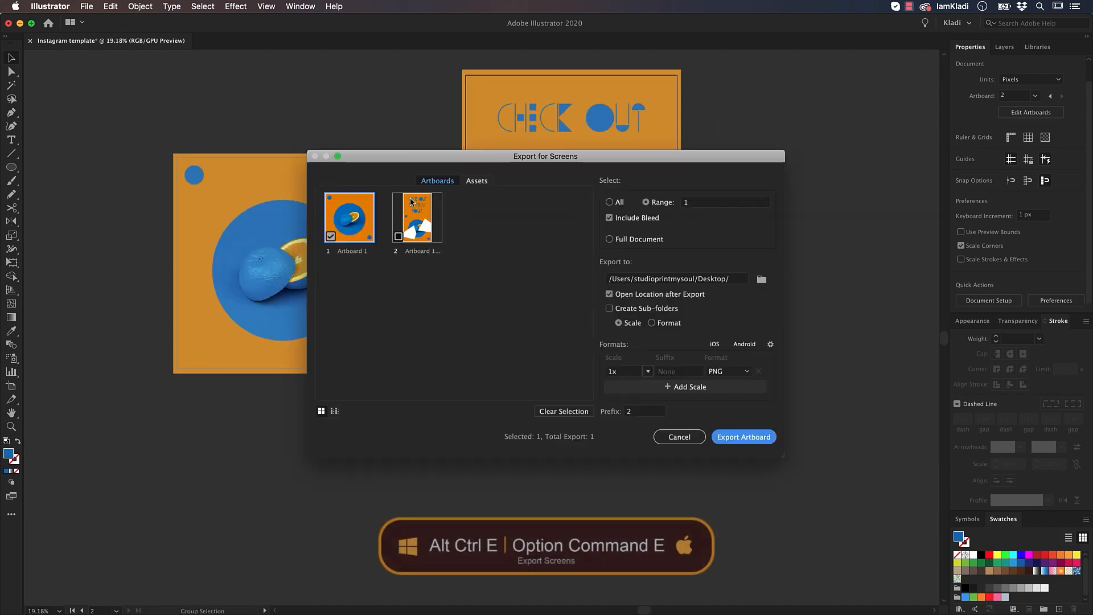
- Export the post and story artboards as PNG files prefixed 'Insta1'
click(398, 236)
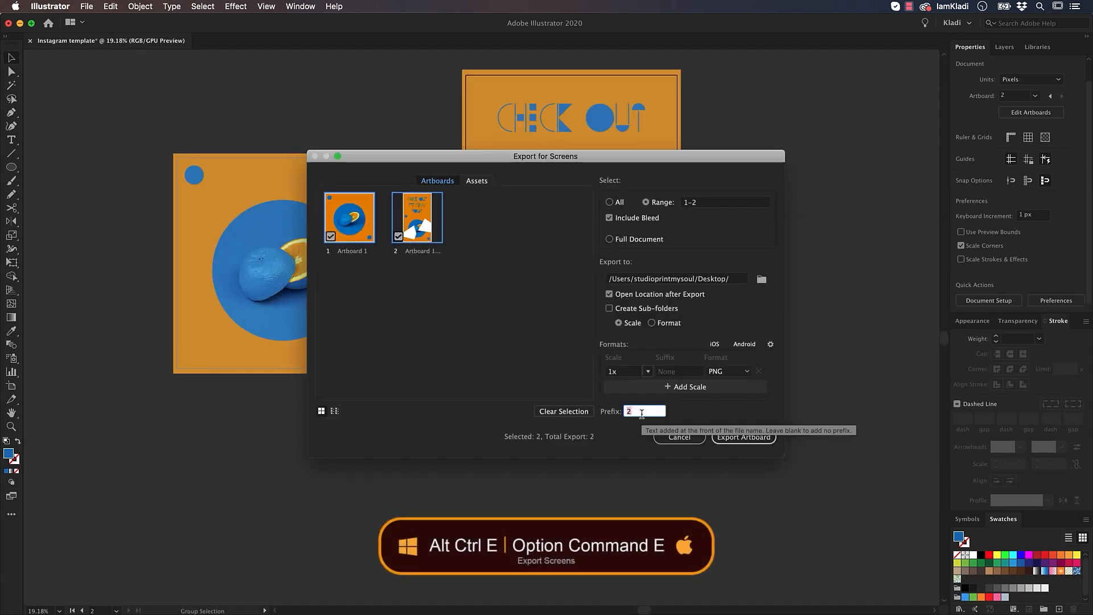
text(Insta1)
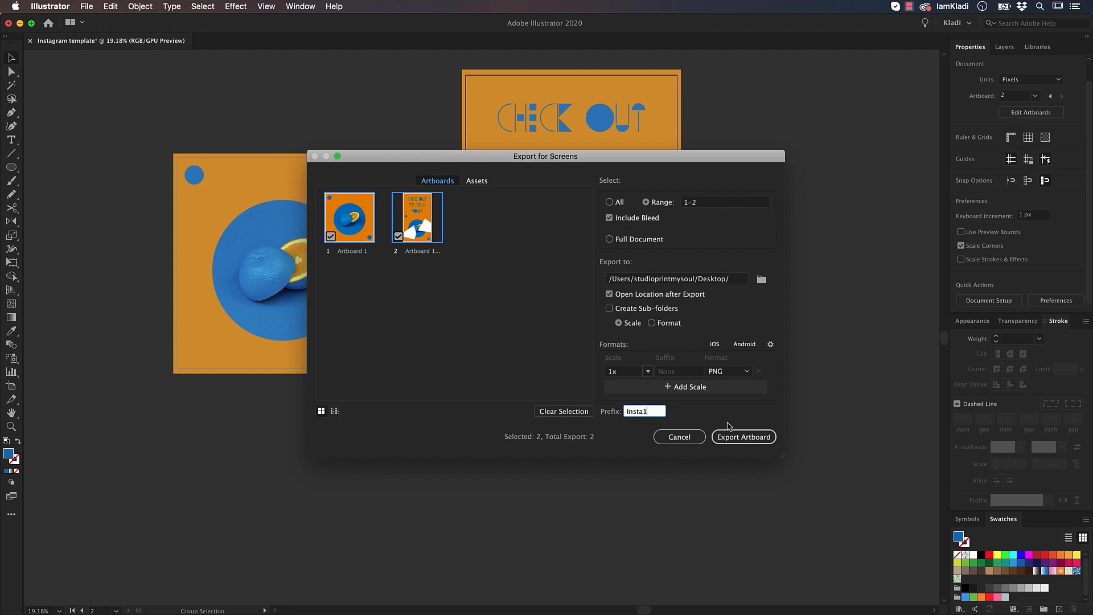
click(743, 437)
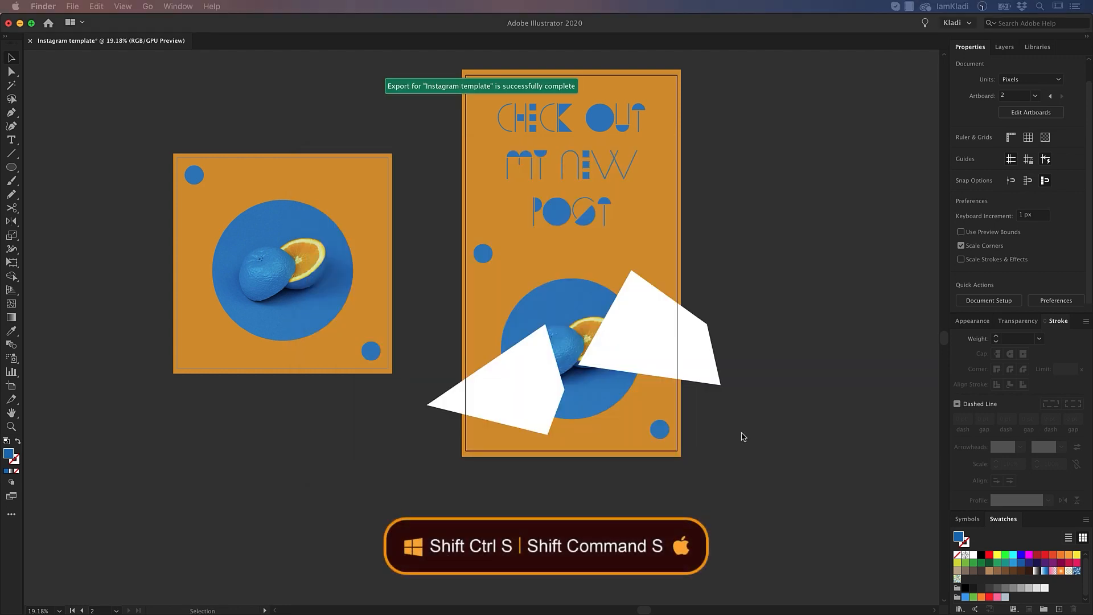
mouse_move(428, 183)
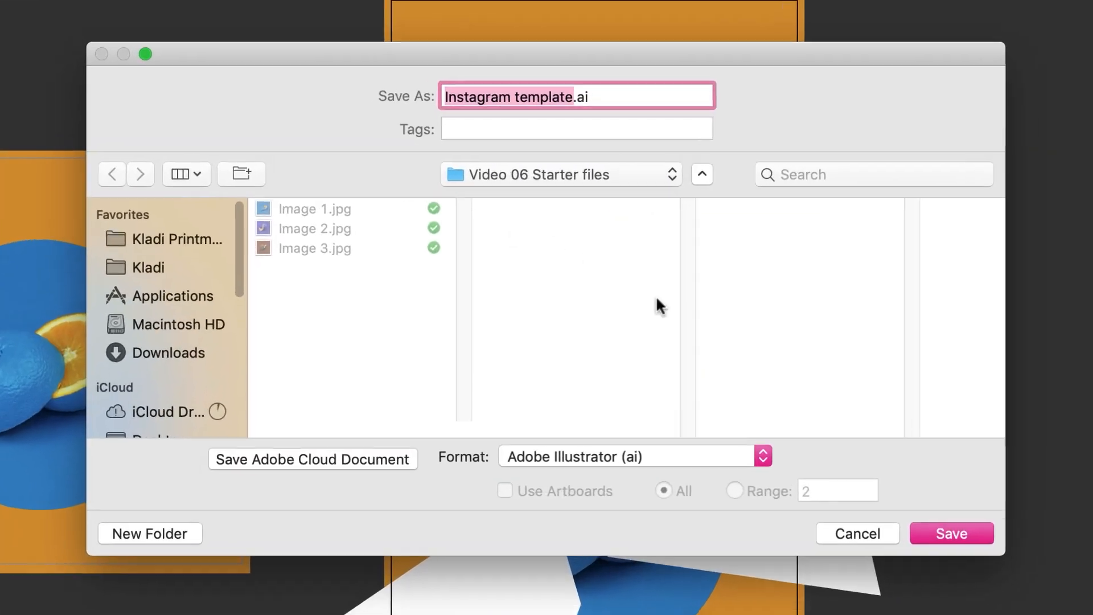
- Save the design as an Illustrator Template (.ait) file
click(765, 456)
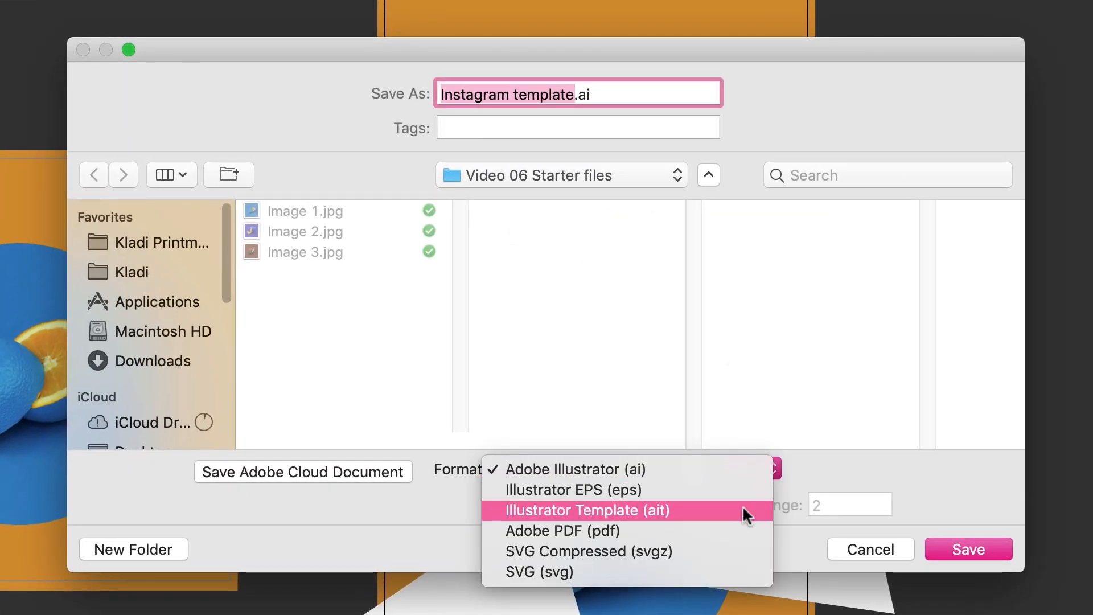
click(587, 510)
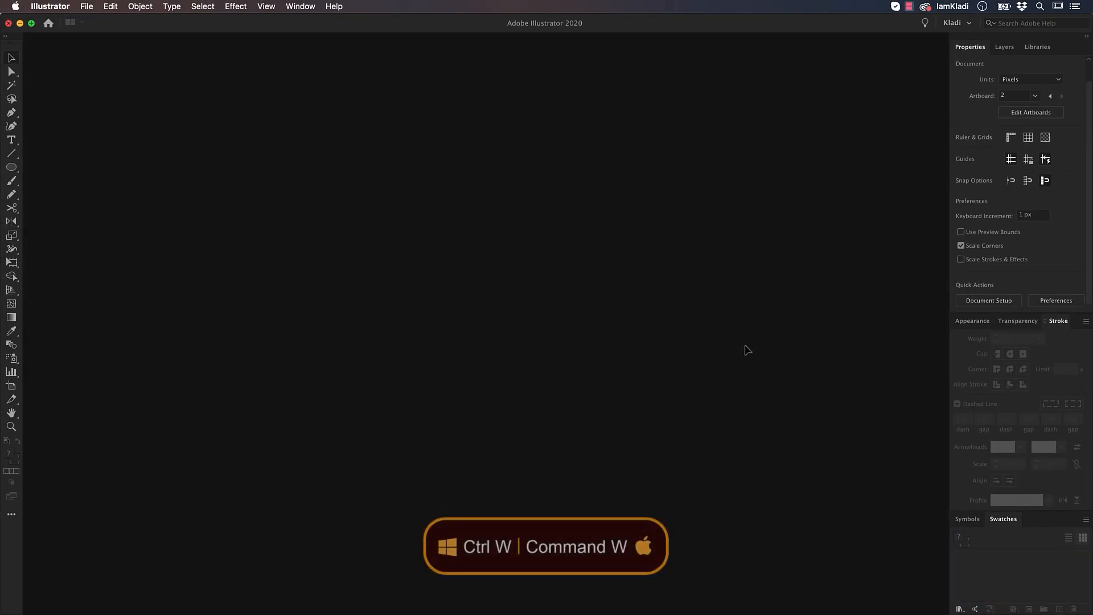
- Close the saved template and open Instagram template.ait from the Desktop as a new document
key(cmd+w)
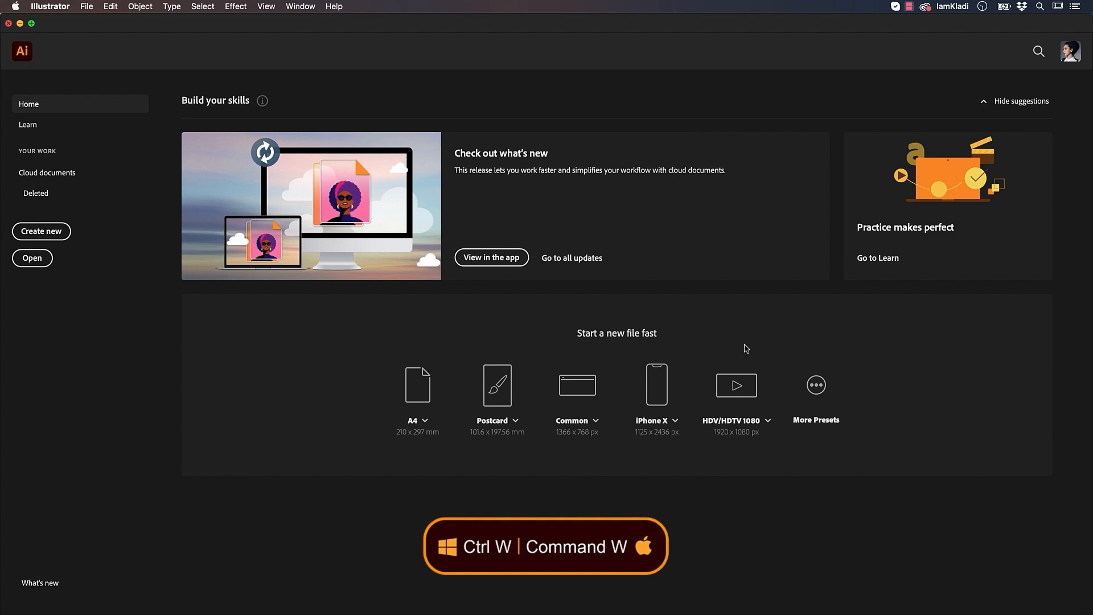
click(32, 258)
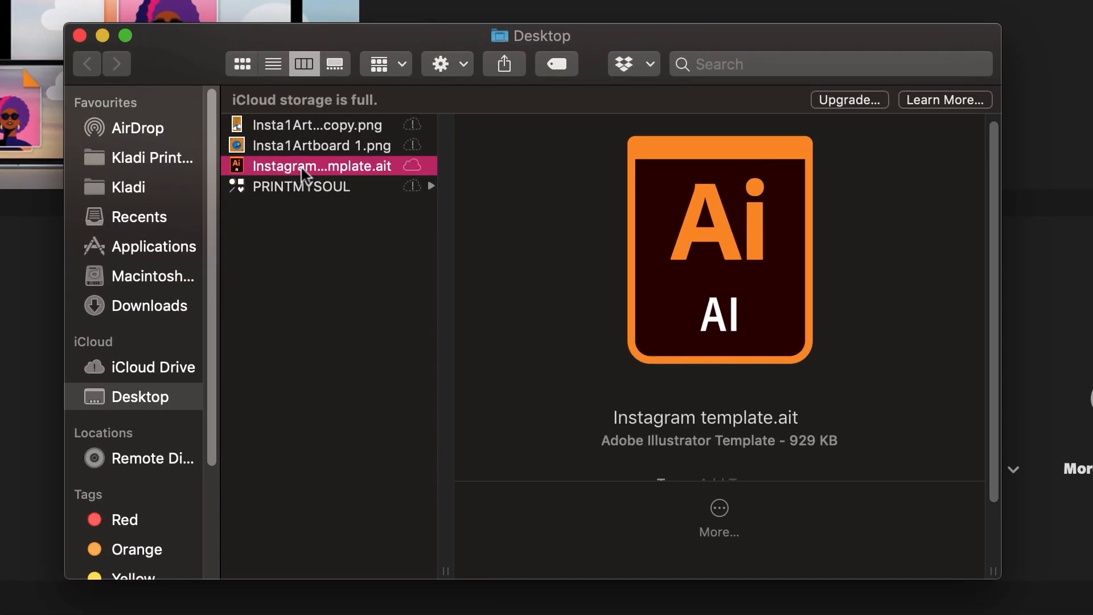
double_click(321, 165)
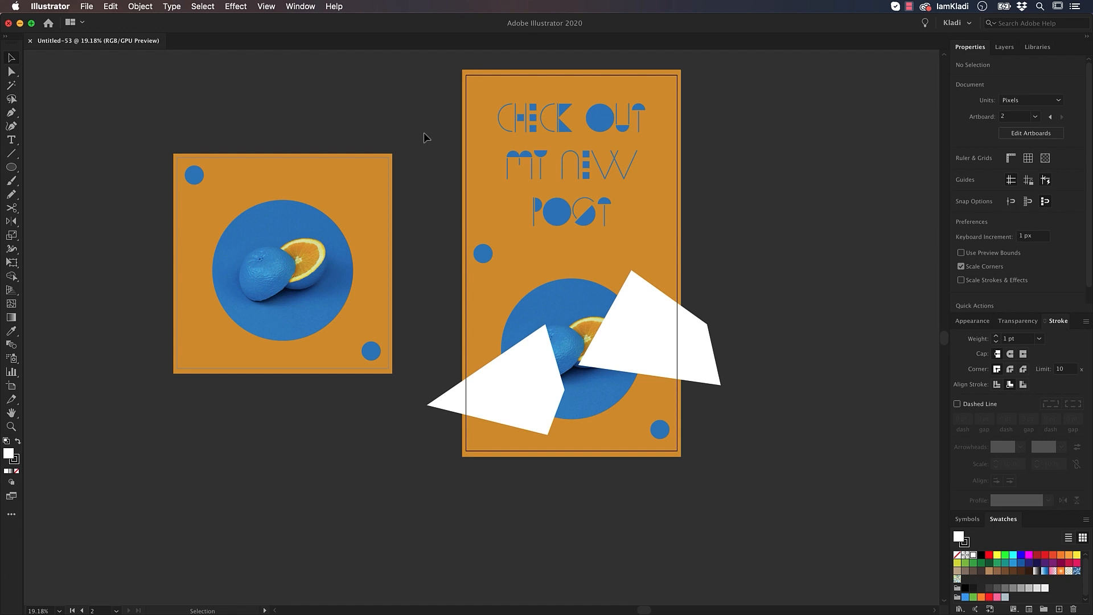
- Relink the orange photo to the melon image Image 2.jpg via the Links panel
click(299, 6)
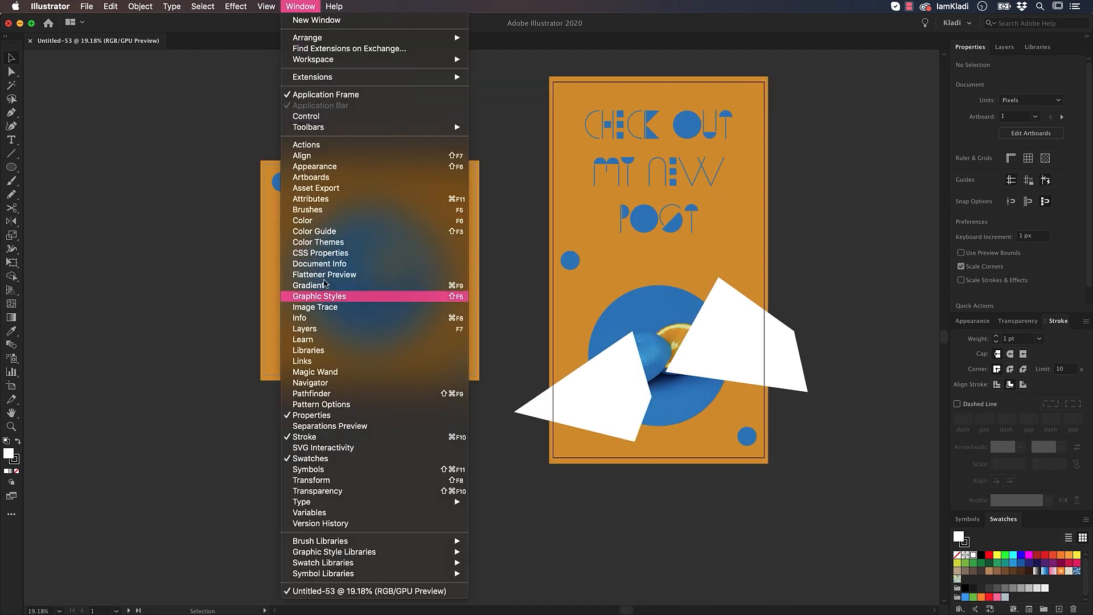
click(302, 361)
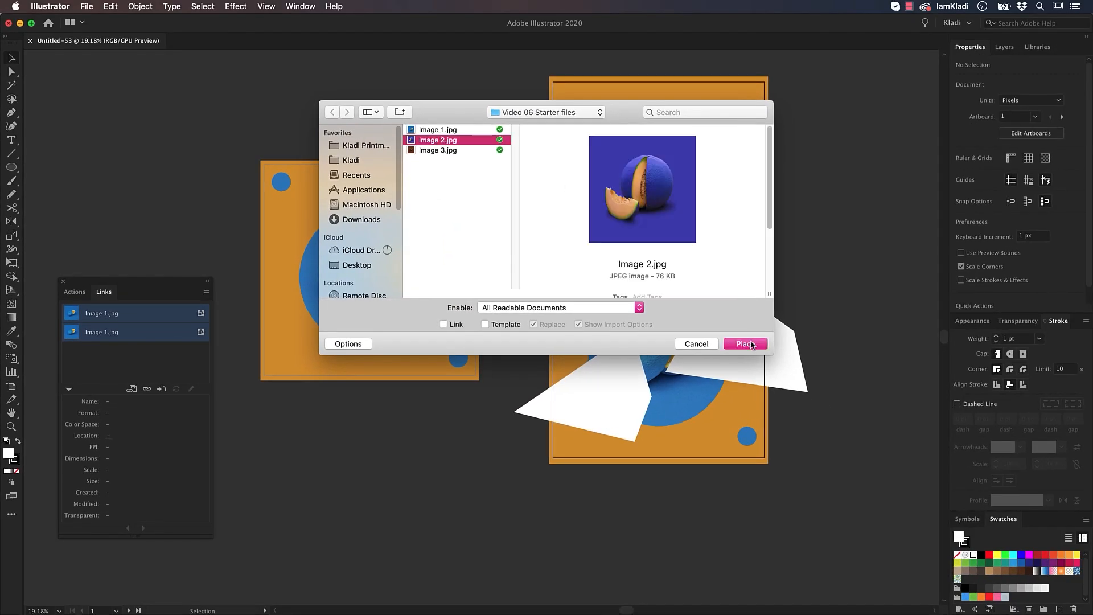
click(745, 344)
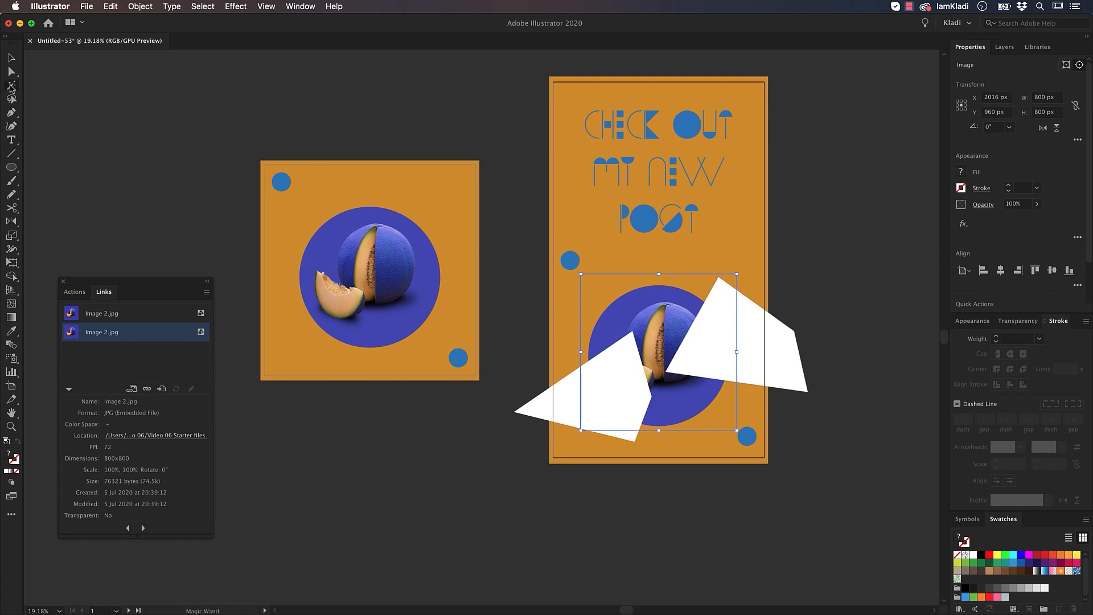
- Eyedropper the melon photo's blue onto circles and heading, and its peach onto both backgrounds
key(y)
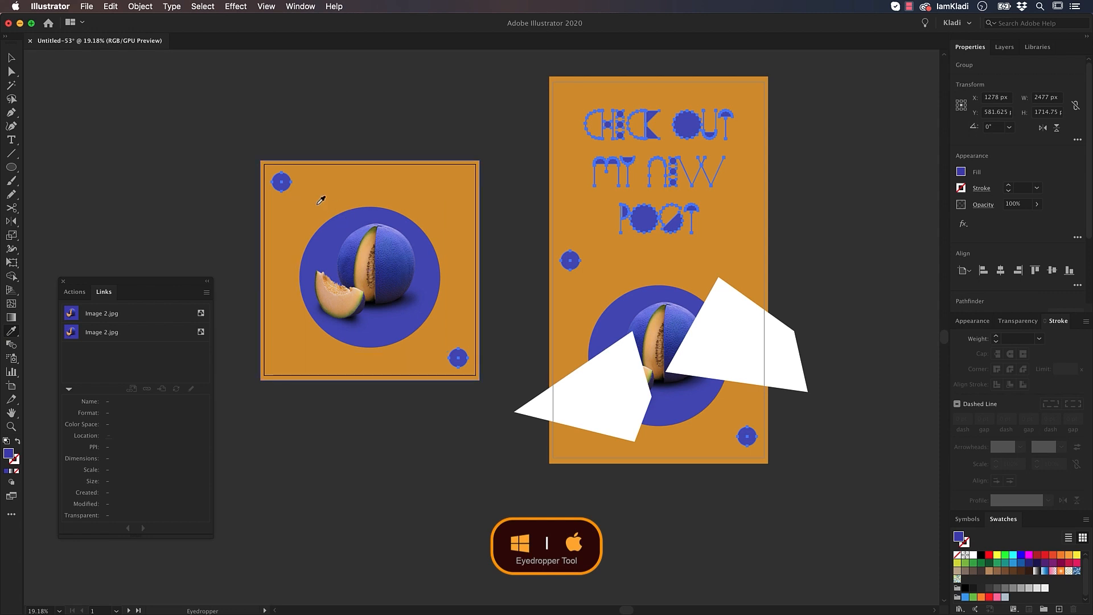
click(11, 85)
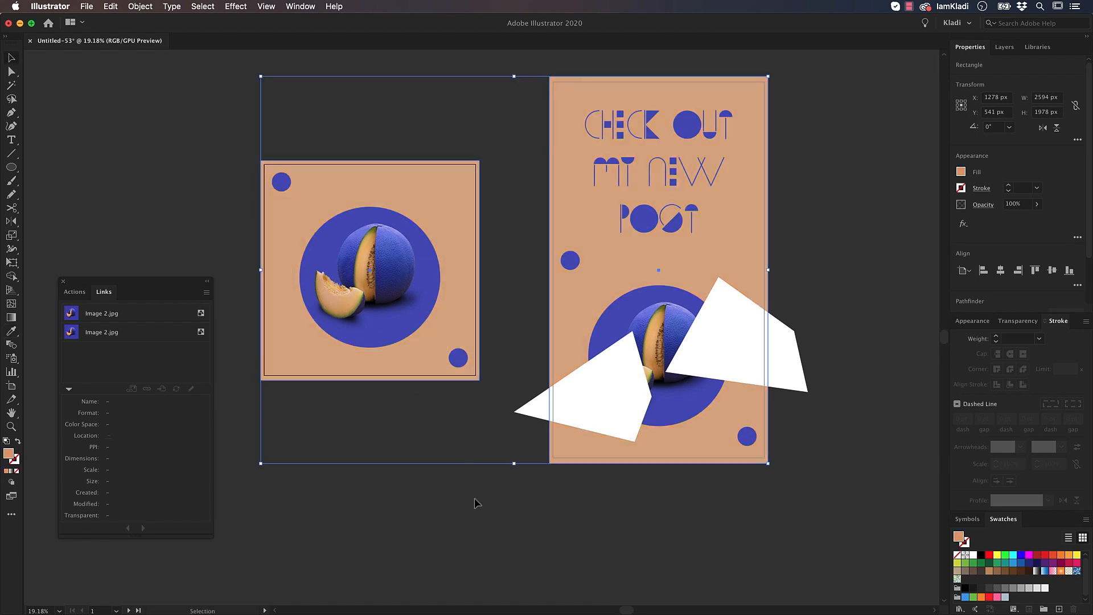
click(477, 503)
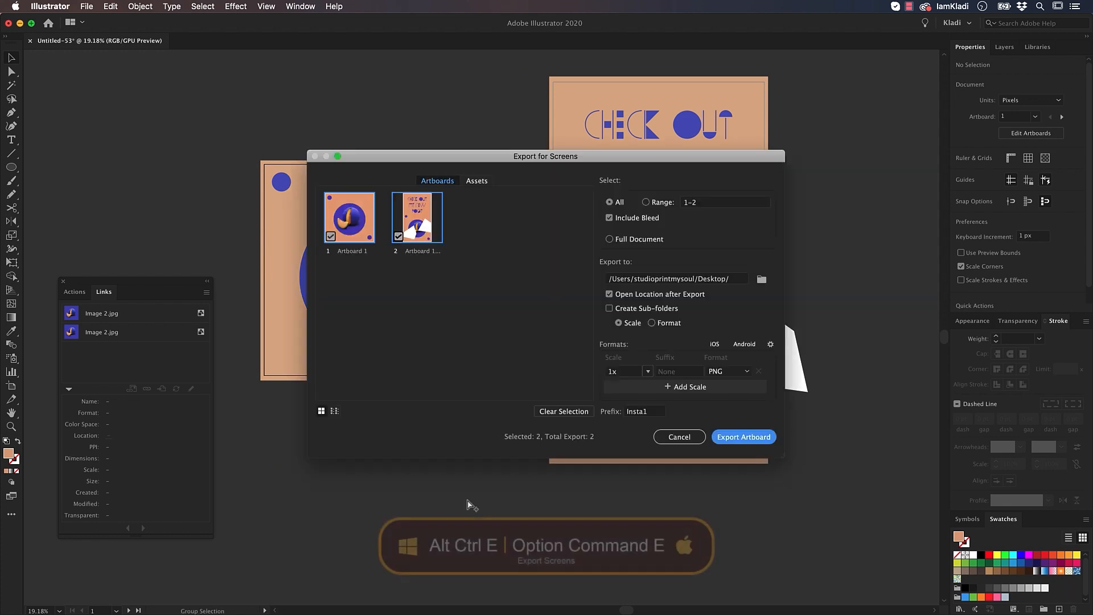
- Export both melon artboards as PNGs to the Desktop with prefix Insta2
click(644, 411)
text(2)
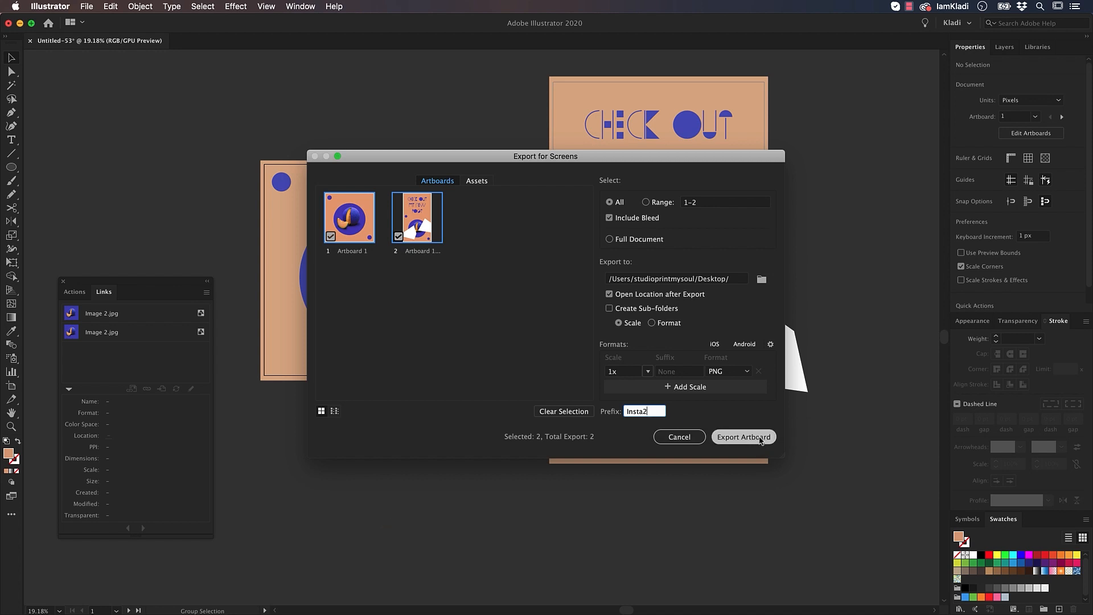
click(744, 437)
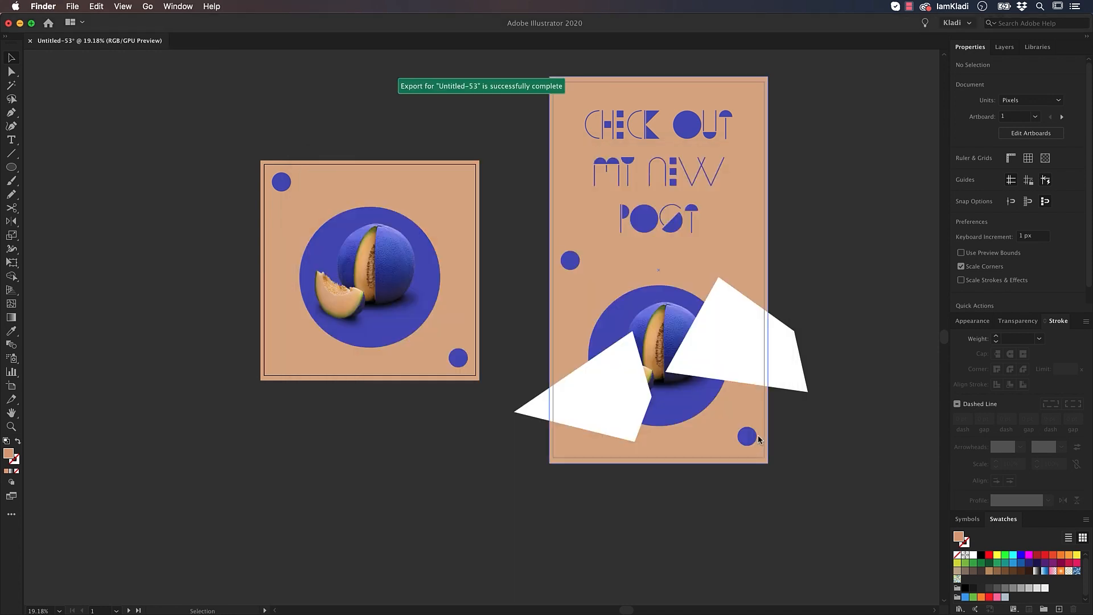